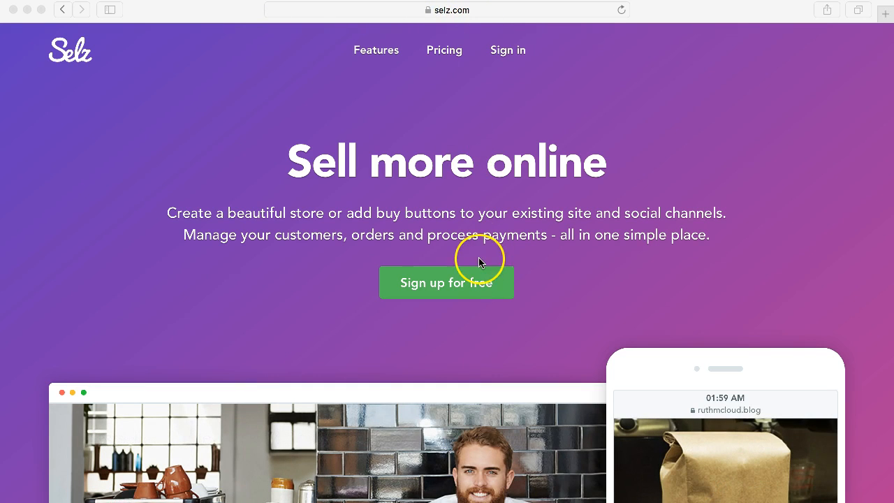
pyautogui.moveTo(450, 289)
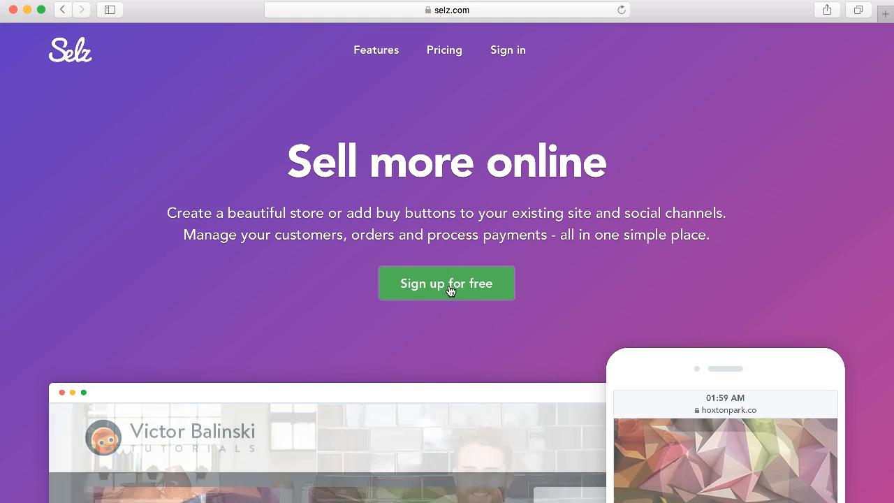
# Step: Sign up for a free Selz account as Matt Thompson with email and password
pyautogui.click(446, 282)
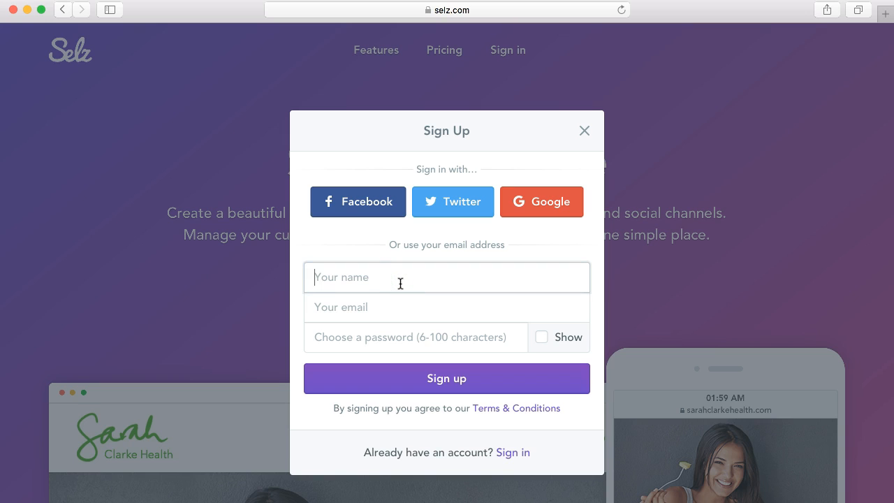
pyautogui.write('Matt Thompson')
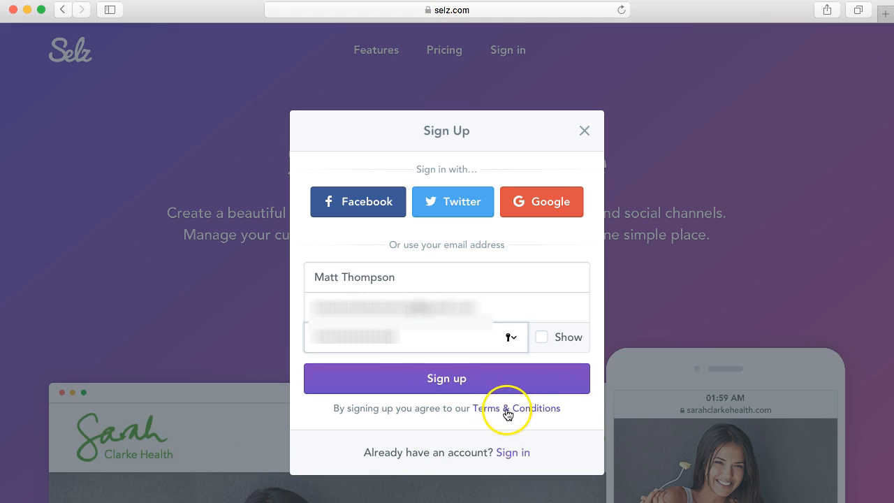
pyautogui.click(447, 377)
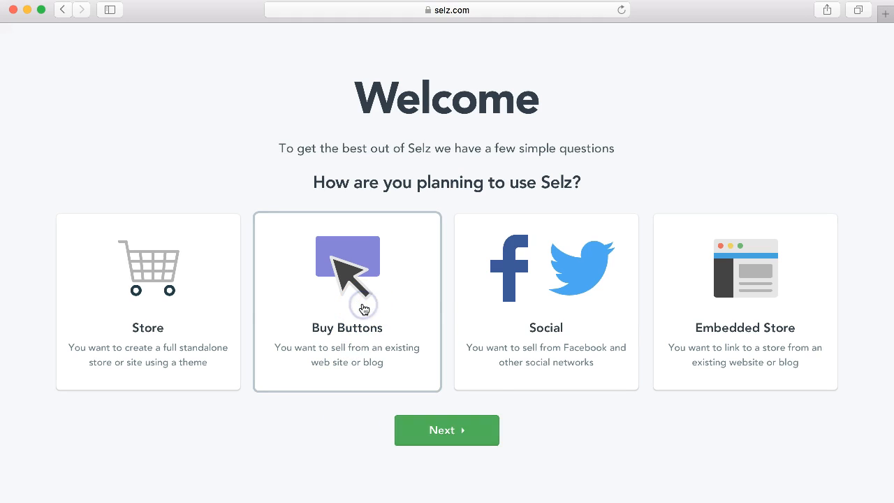
pyautogui.moveTo(555, 311)
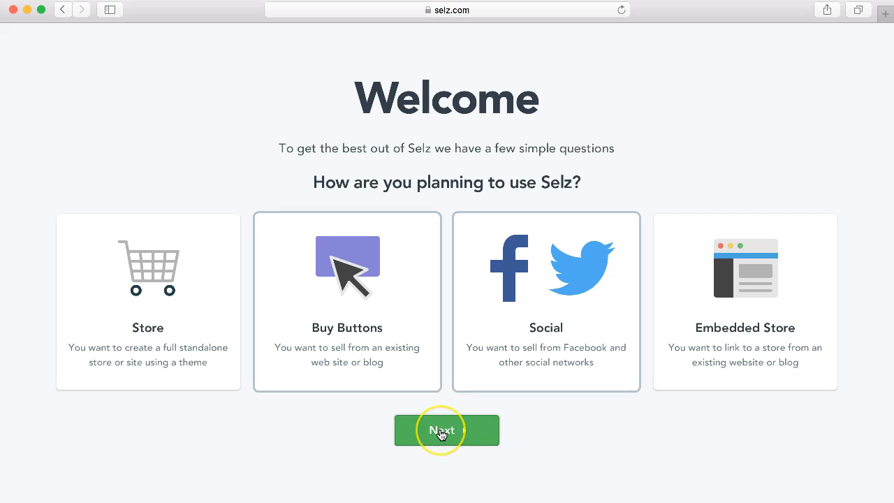
# Step: Answer that you sell with buy buttons and are an educator specialising in Language
pyautogui.click(446, 430)
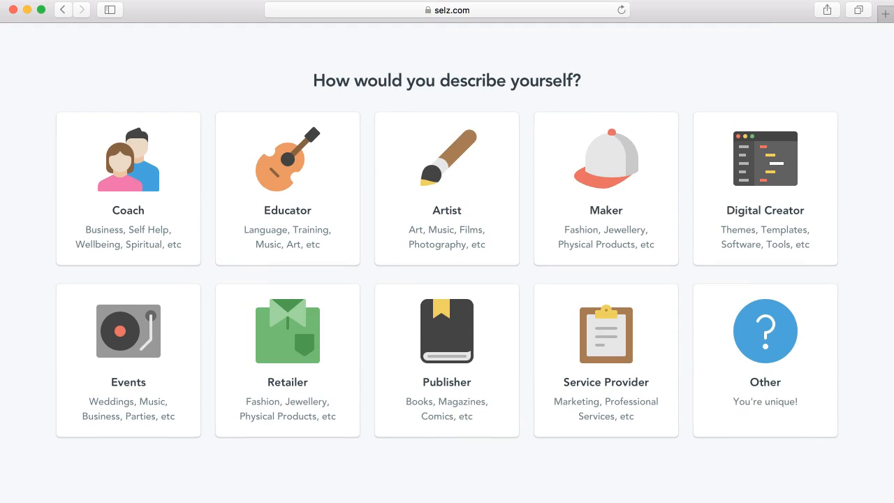
pyautogui.moveTo(279, 241)
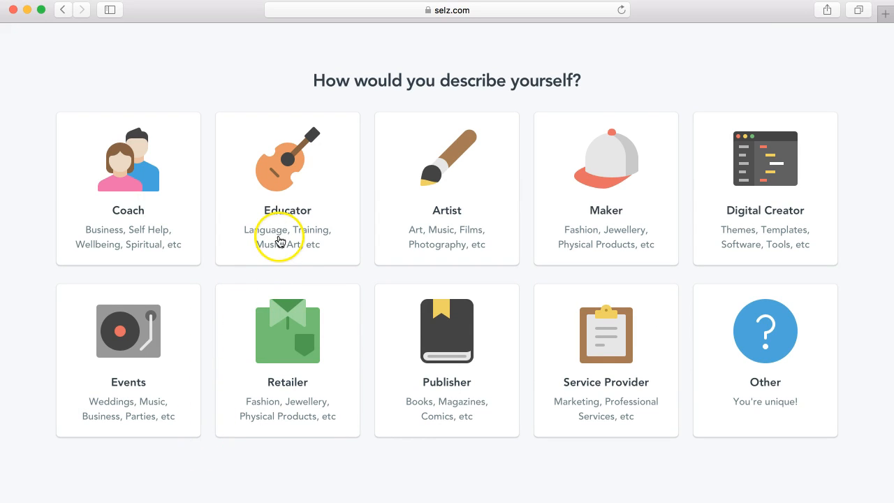
pyautogui.click(287, 187)
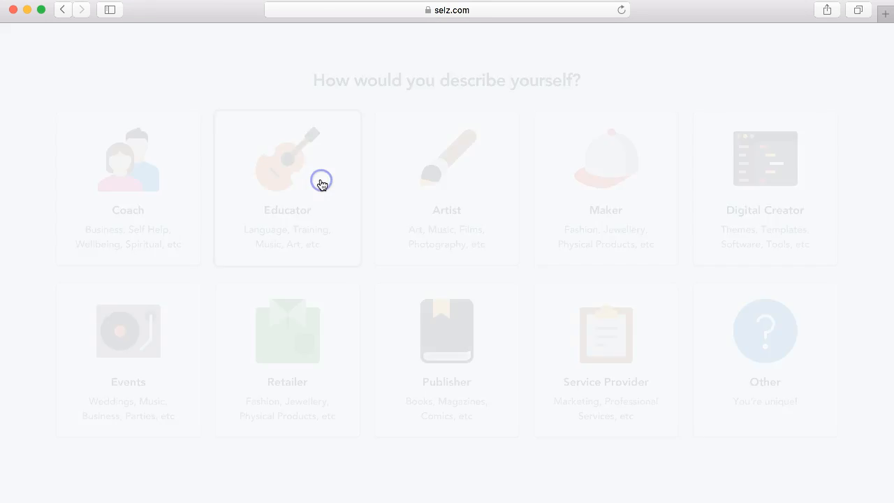
pyautogui.click(287, 180)
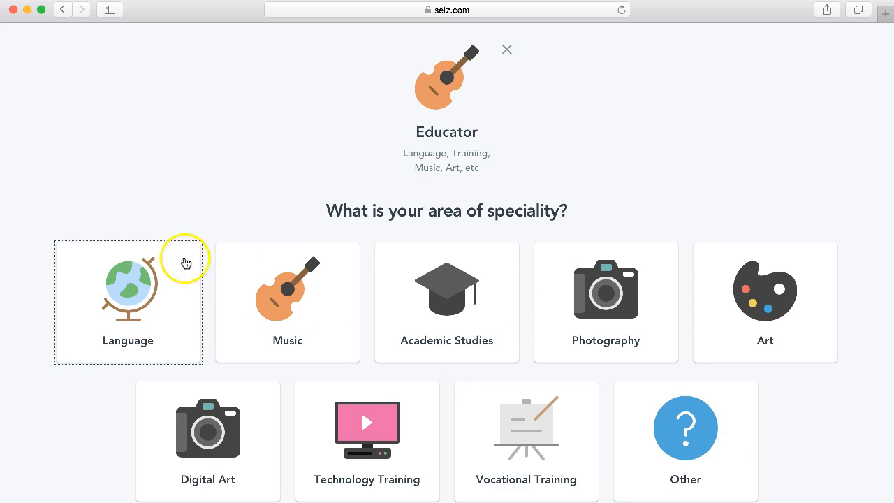
pyautogui.click(128, 289)
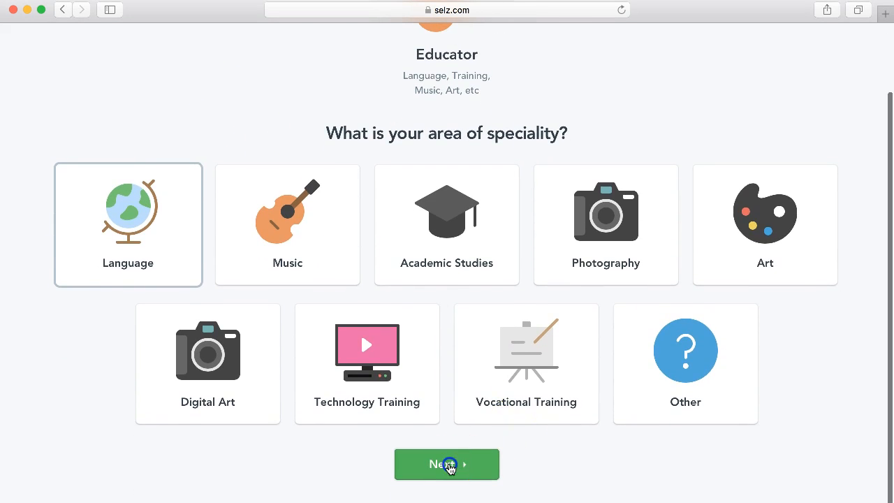
pyautogui.click(447, 463)
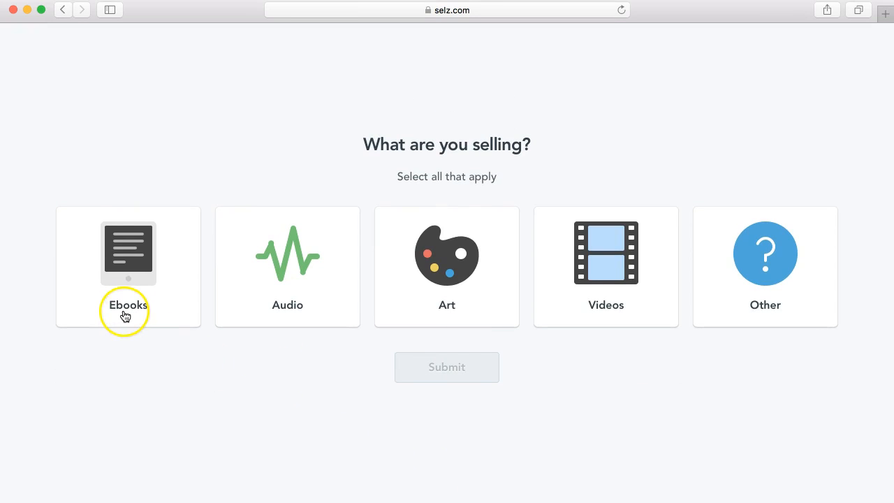
pyautogui.moveTo(655, 289)
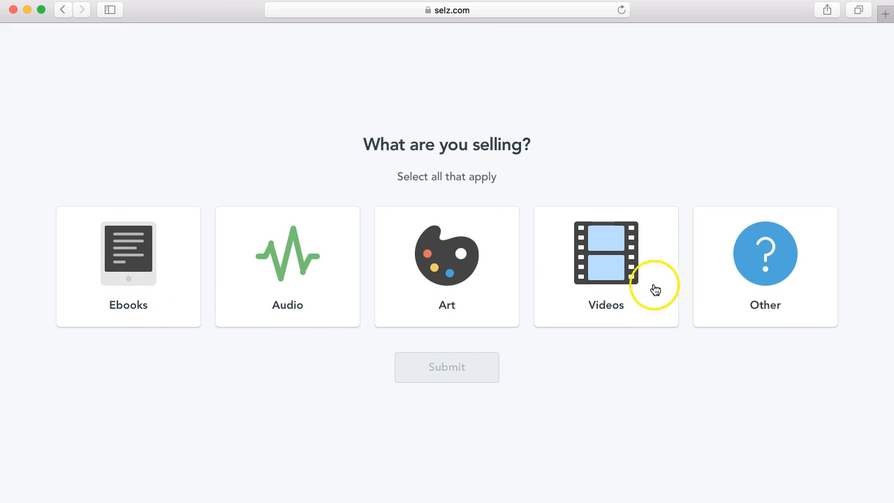
# Step: Mark Other as what you are selling and submit the welcome answers
pyautogui.click(765, 266)
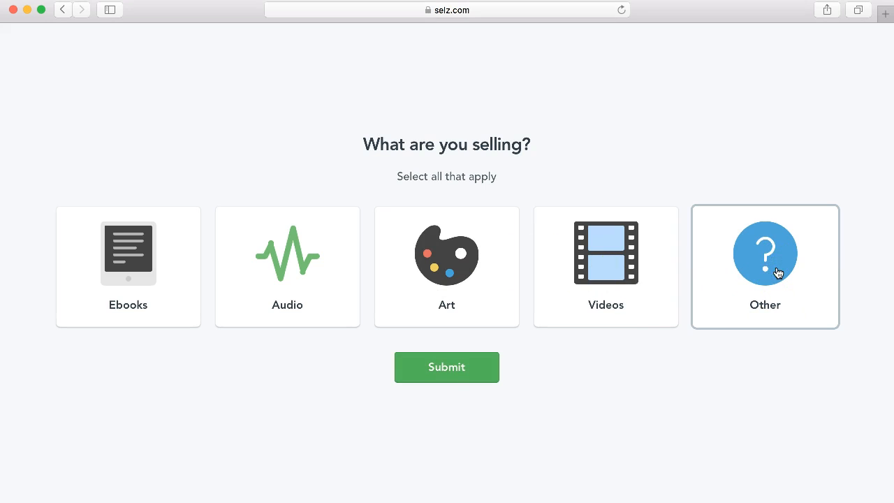
pyautogui.click(447, 366)
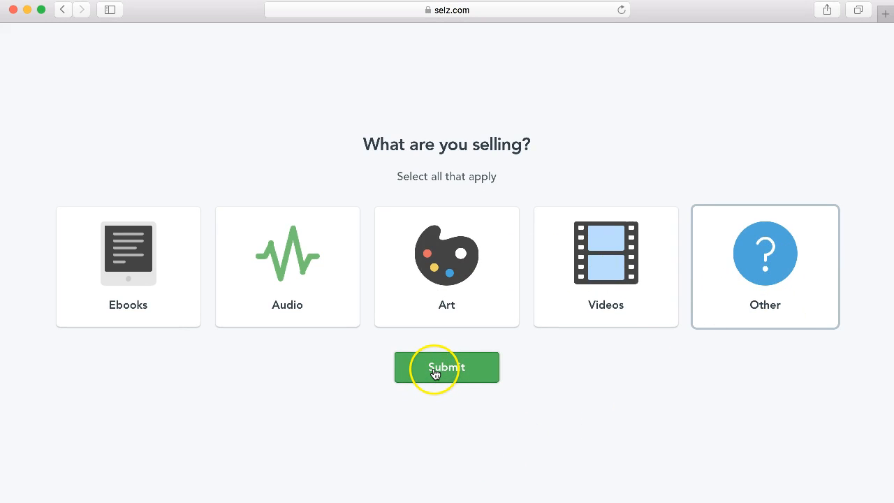
pyautogui.click(447, 367)
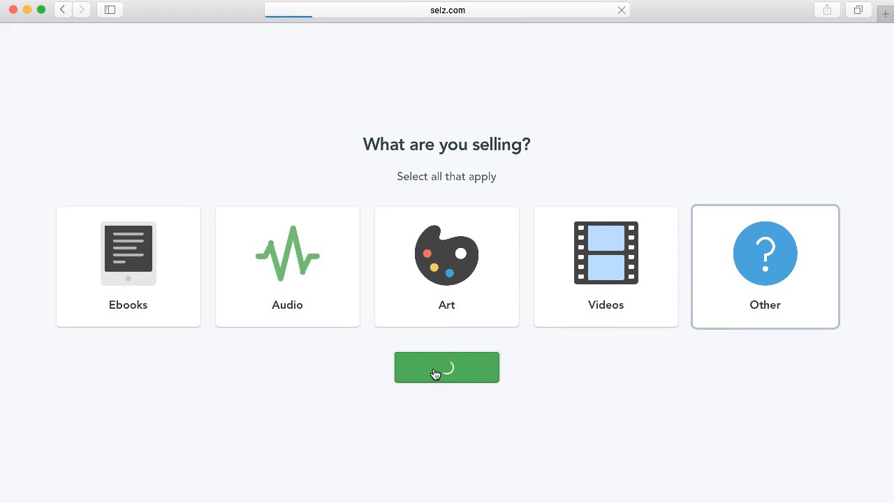
pyautogui.click(447, 368)
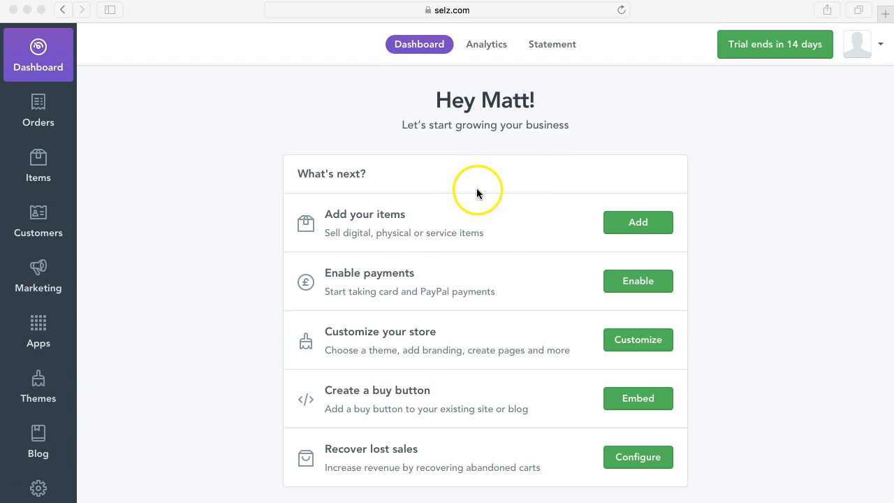
pyautogui.moveTo(528, 483)
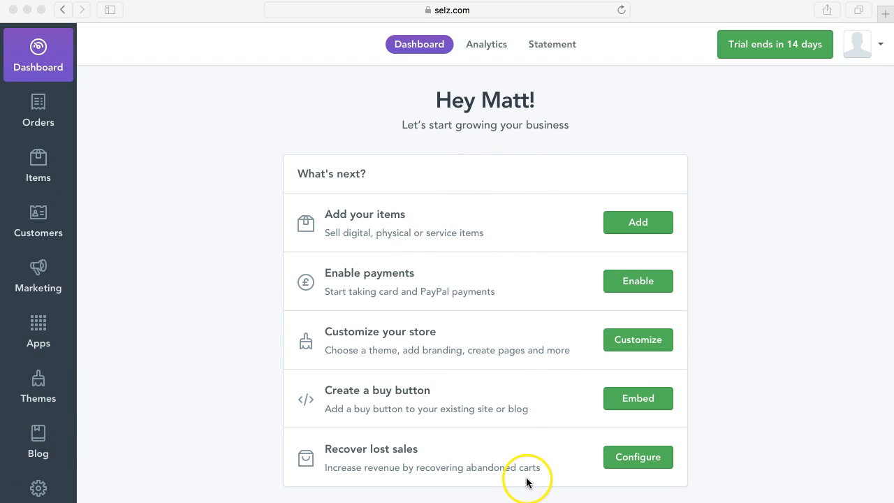
pyautogui.moveTo(662, 133)
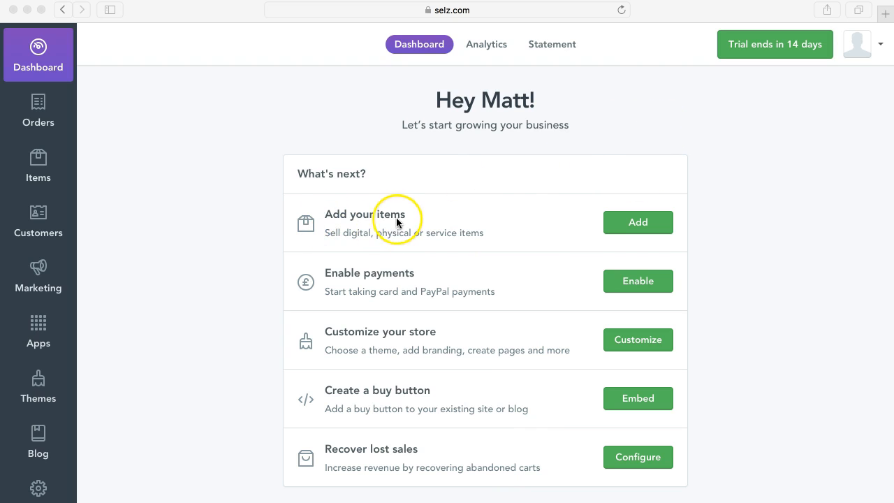
pyautogui.moveTo(356, 246)
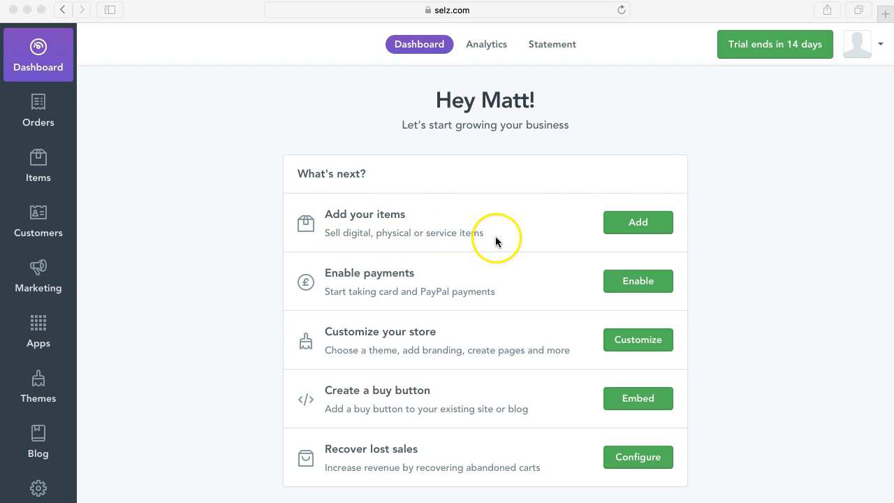
pyautogui.moveTo(430, 244)
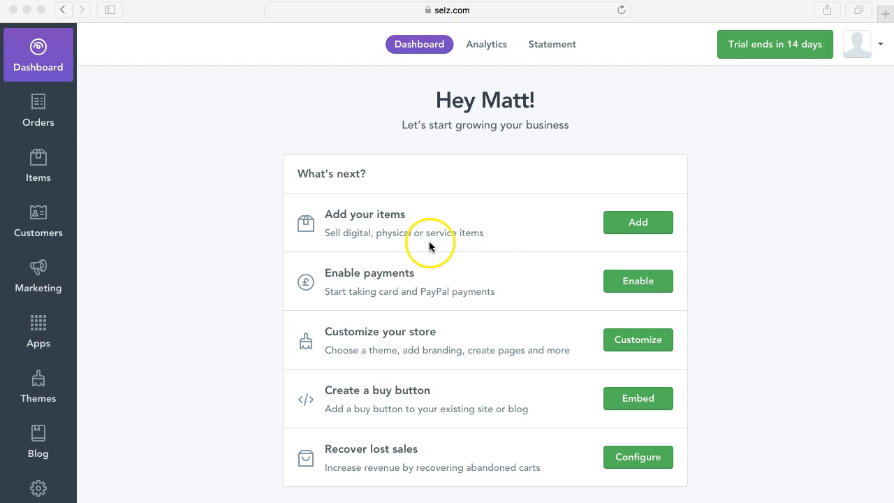
pyautogui.moveTo(653, 215)
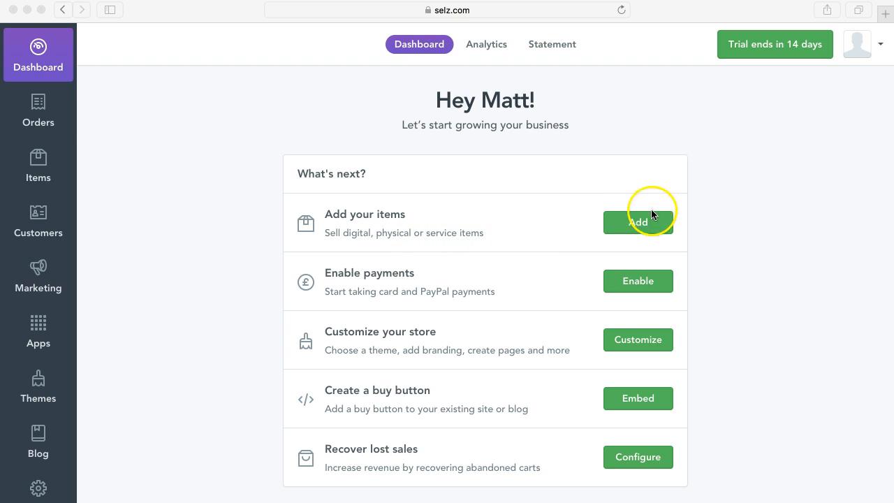
# Step: Go to add your first item from the dashboard's 'Add your items' prompt
pyautogui.click(637, 222)
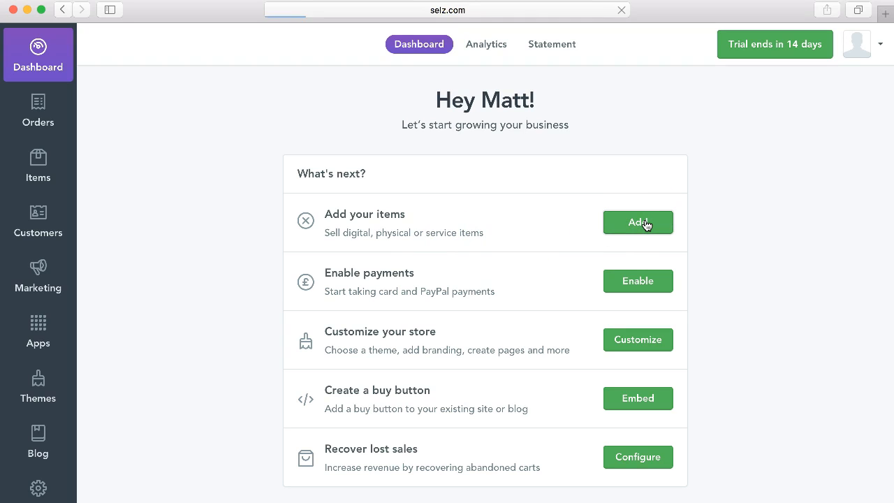
pyautogui.click(637, 222)
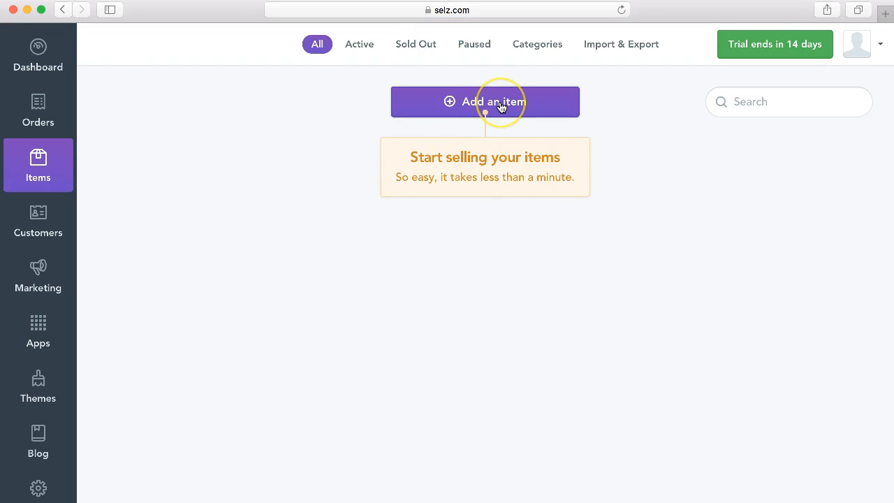
# Step: Start a new Service item from the Items page's Add an item menu
pyautogui.click(484, 100)
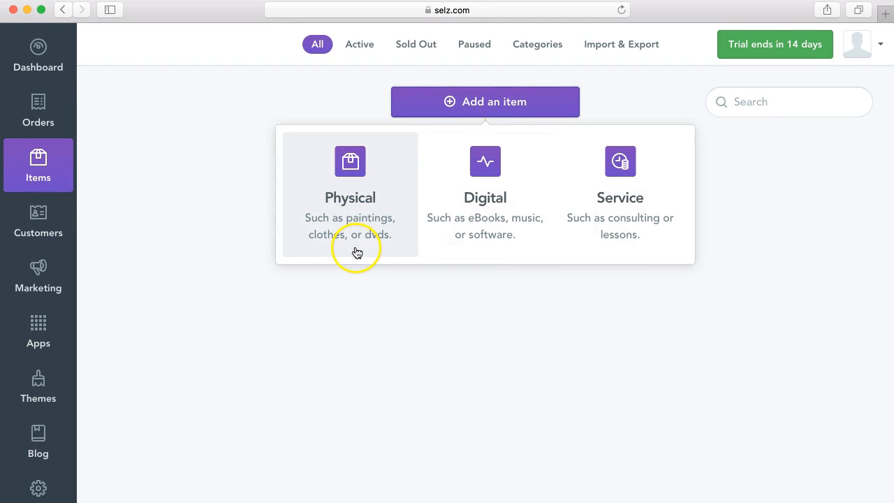
pyautogui.moveTo(620, 167)
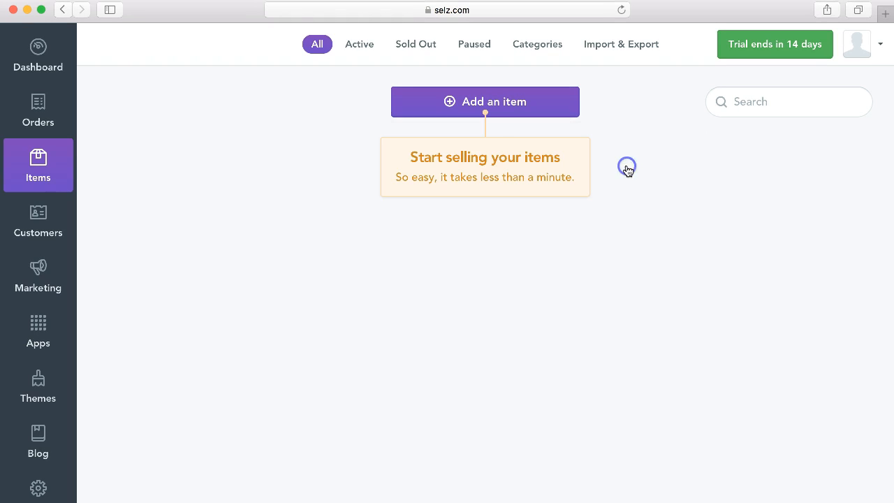
pyautogui.click(484, 100)
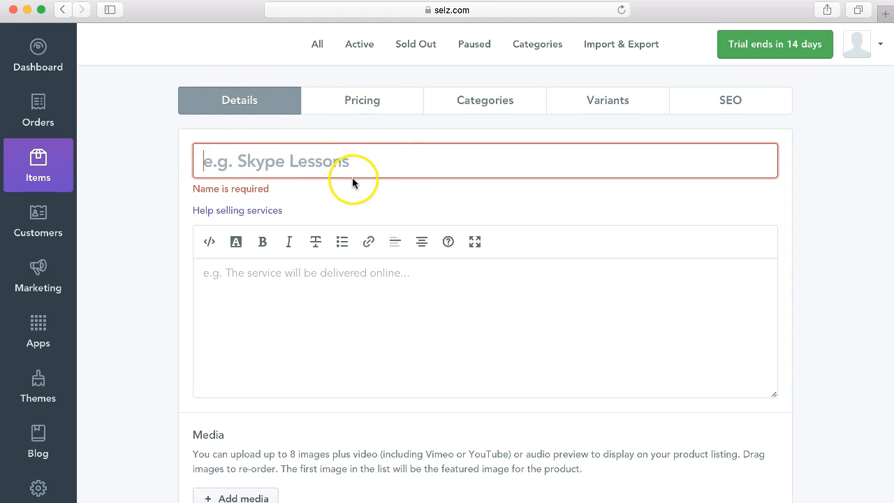
# Step: Title the item 'Science Lesson on Skype' with a centred one-hour one-to-one lesson description
pyautogui.write('One to one')
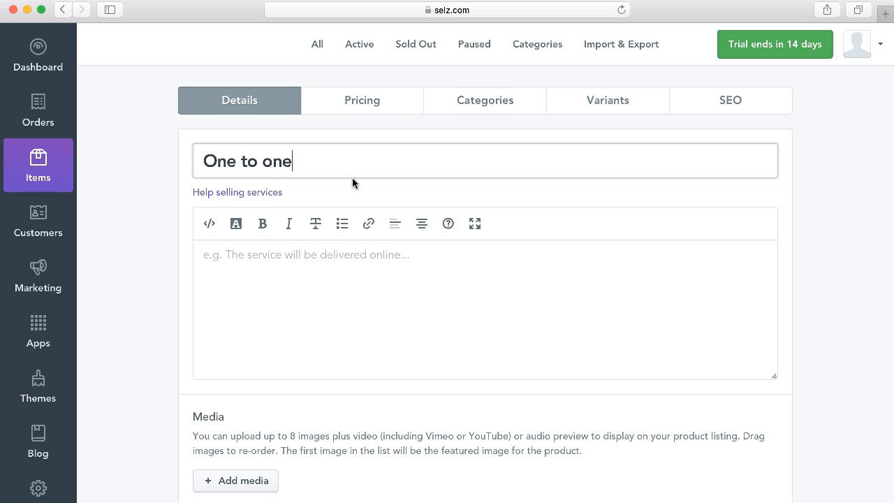
pyautogui.write('Science')
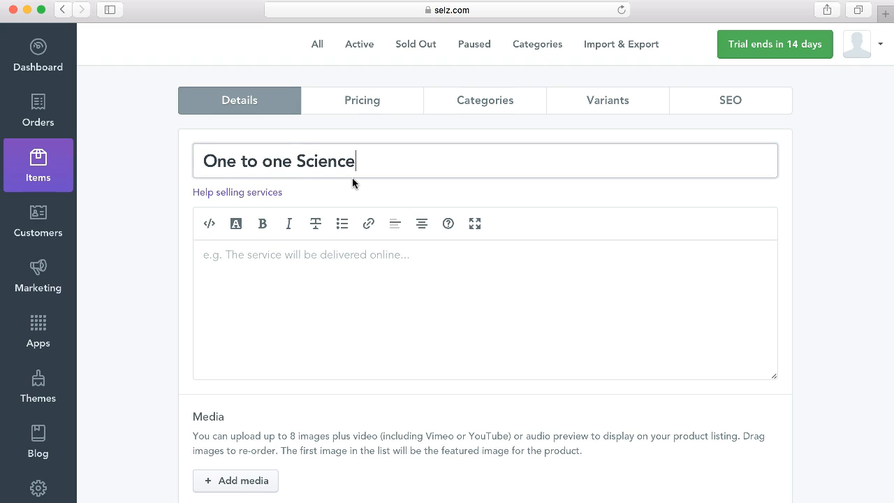
pyautogui.write('Skype')
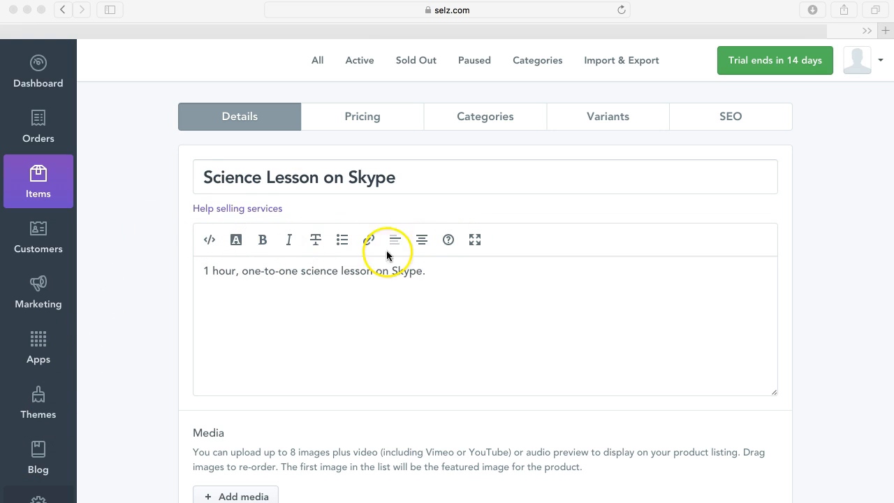
pyautogui.click(422, 240)
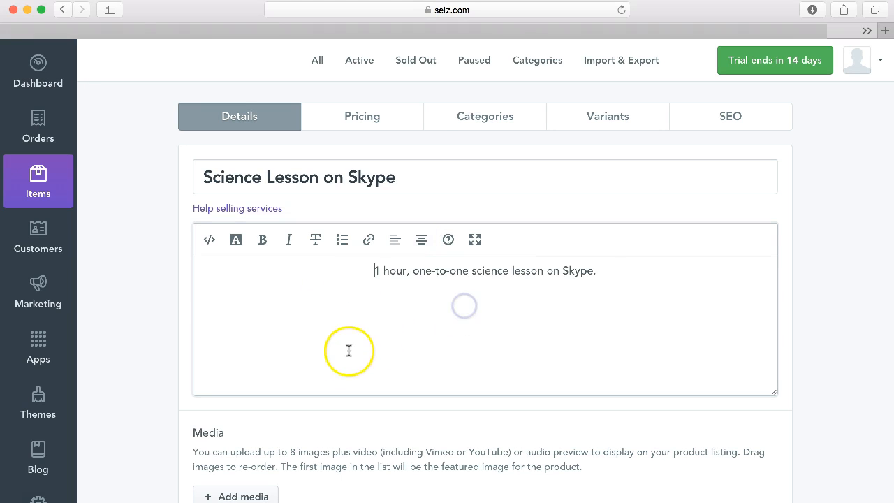
pyautogui.scroll(-3)
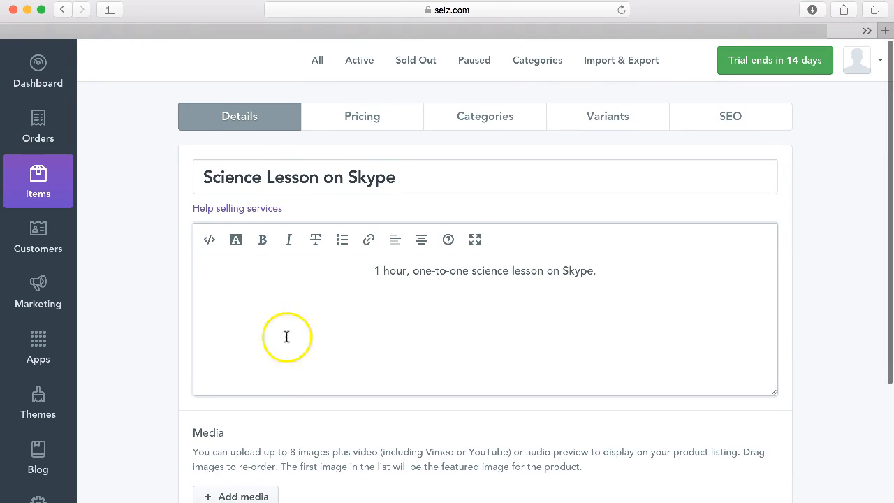
pyautogui.moveTo(361, 156)
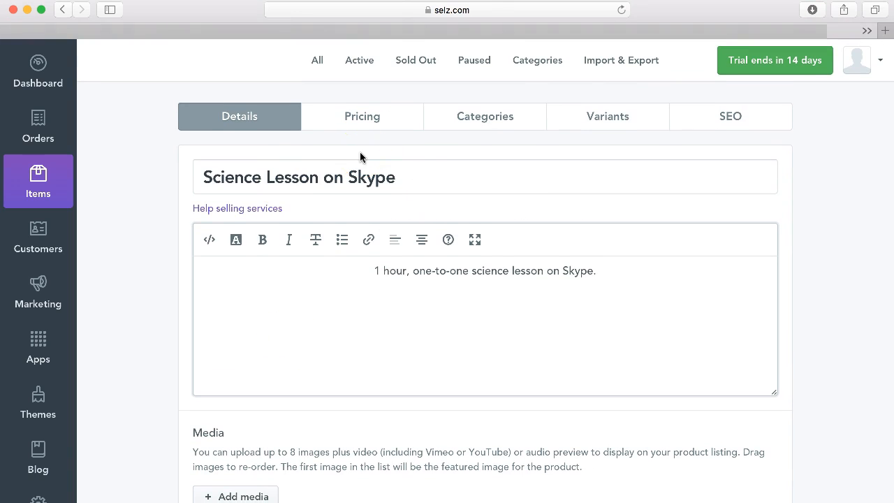
# Step: Attach the 'periodic table' image from the Desktop as the item's media
pyautogui.scroll(-3)
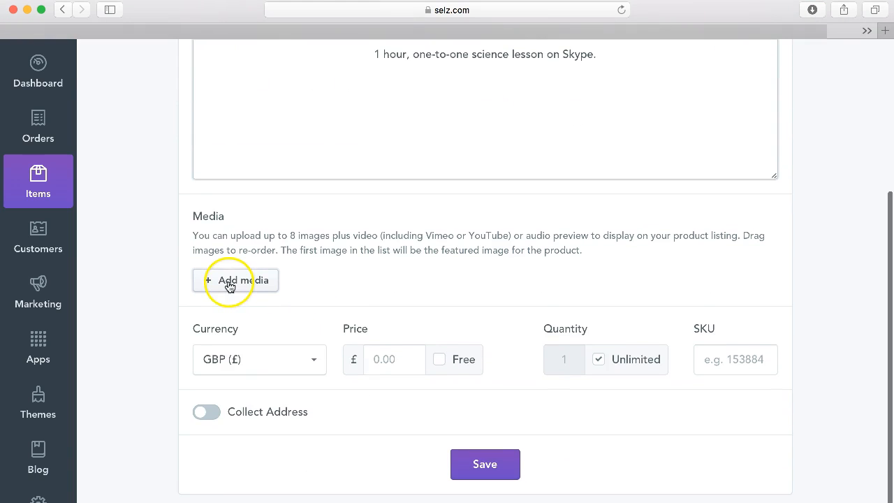
pyautogui.click(234, 279)
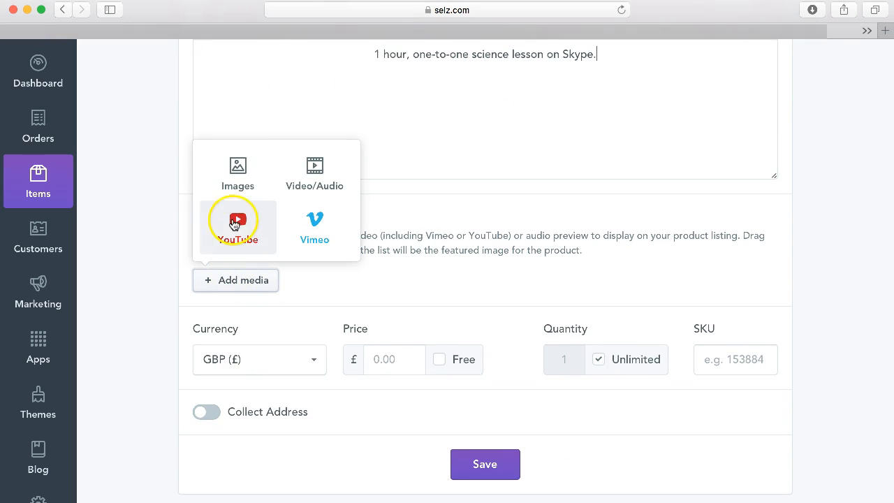
pyautogui.click(238, 170)
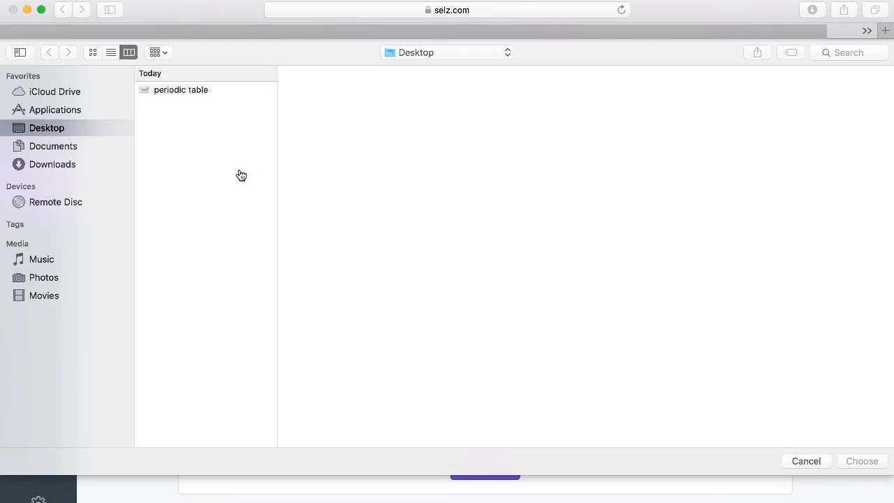
pyautogui.click(181, 89)
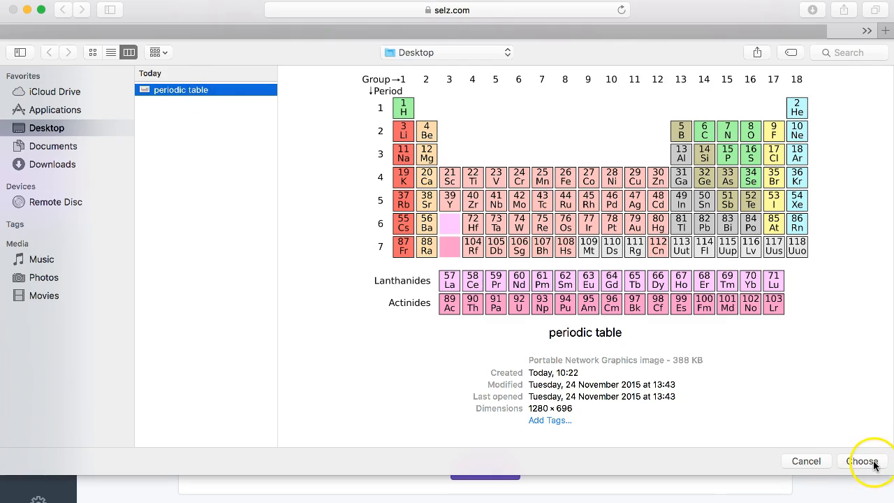
pyautogui.click(863, 461)
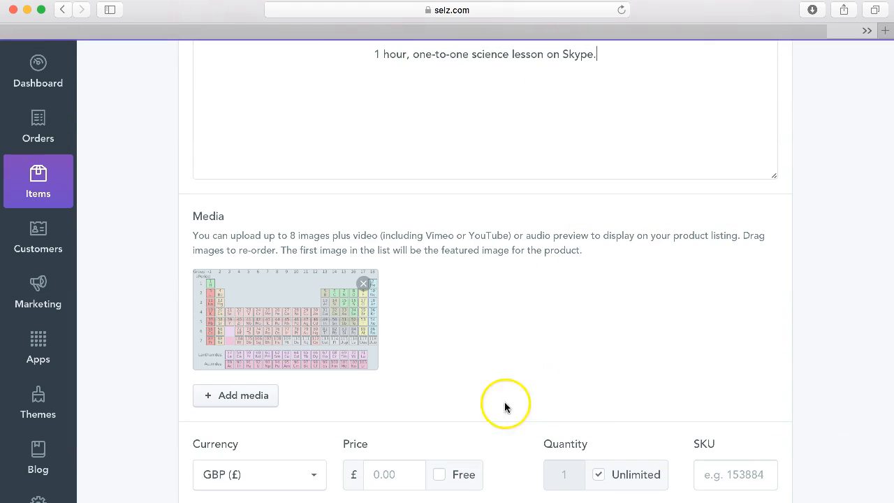
pyautogui.scroll(-3)
pyautogui.write('us')
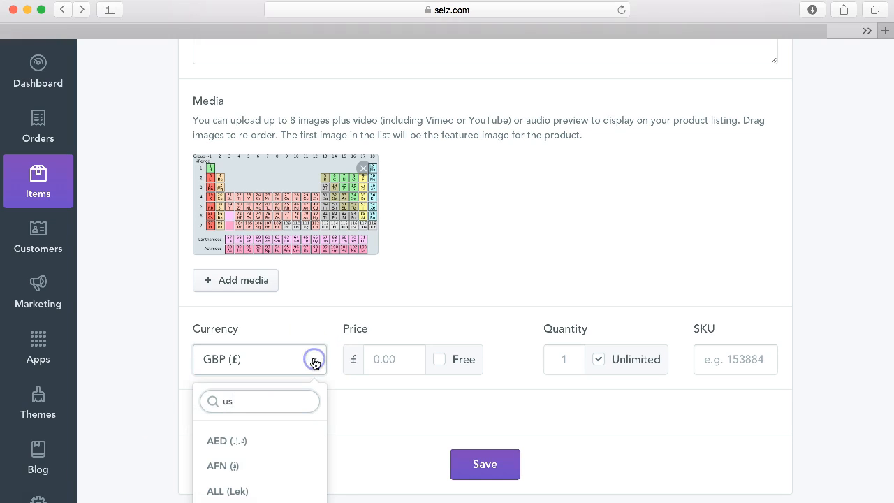
pyautogui.moveTo(321, 340)
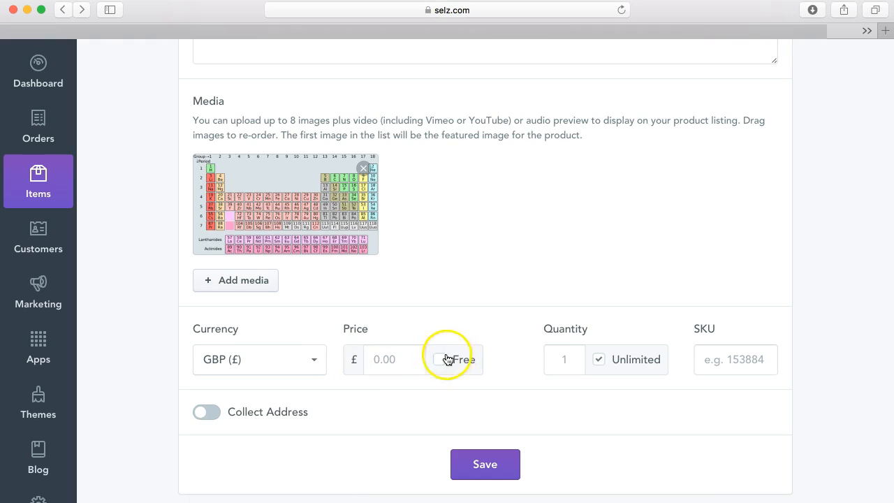
# Step: Price the lesson at £30.00 GBP and limit quantity to 5 instead of unlimited
pyautogui.write('30')
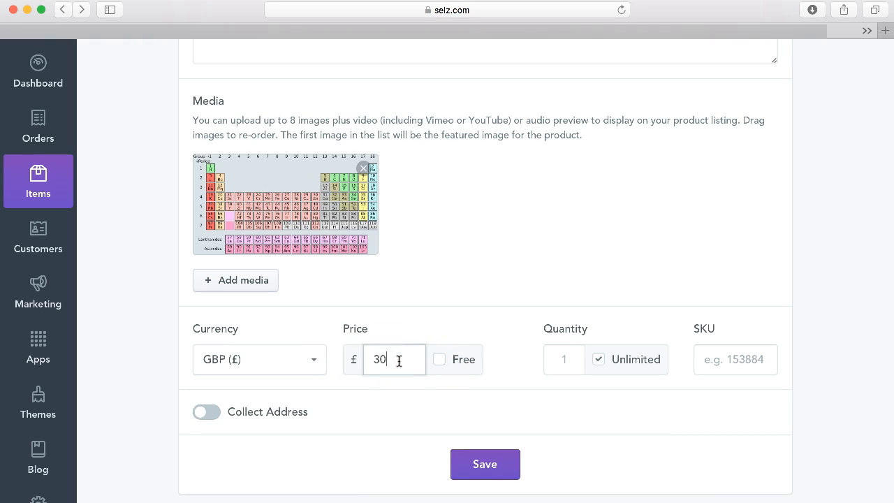
pyautogui.moveTo(576, 357)
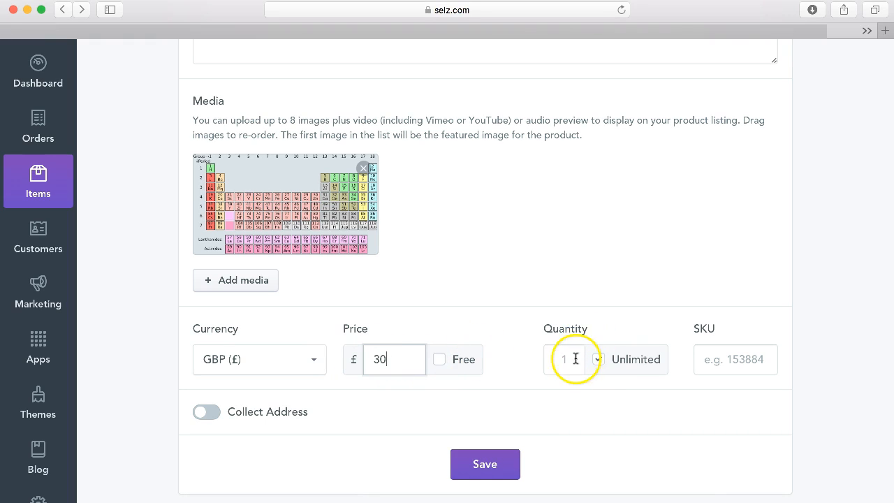
pyautogui.click(598, 359)
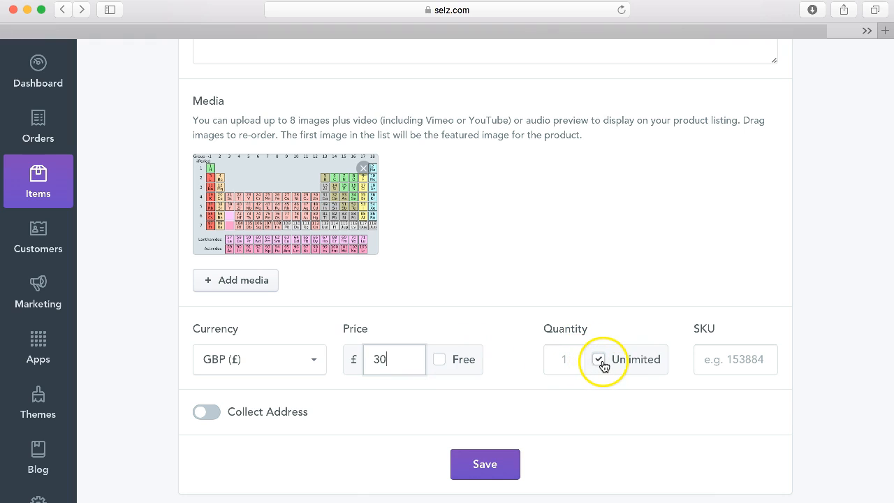
pyautogui.click(597, 359)
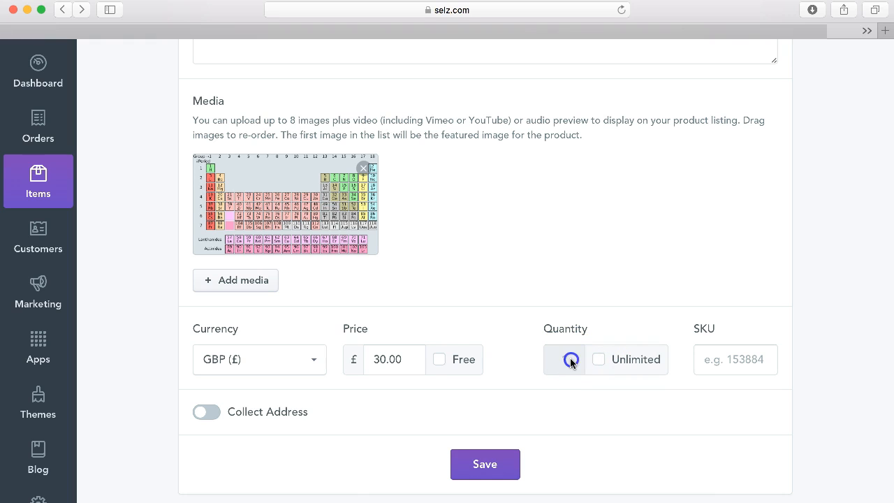
pyautogui.click(598, 358)
pyautogui.write('5')
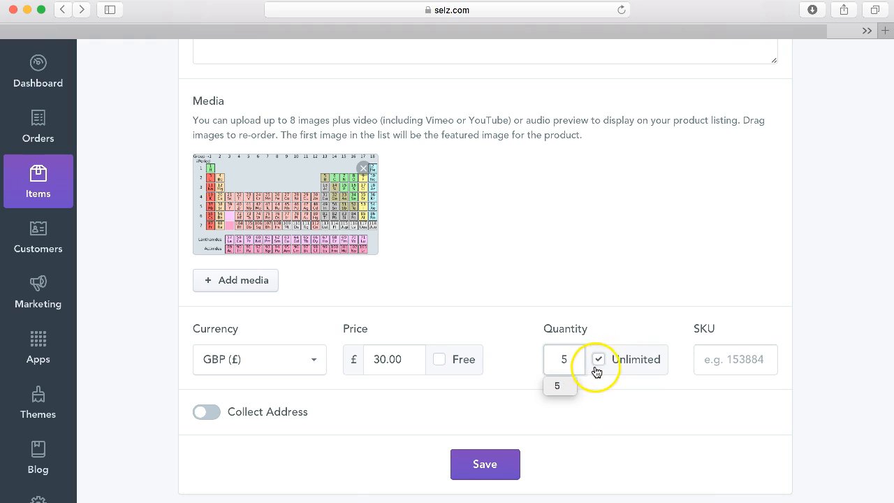
pyautogui.click(597, 359)
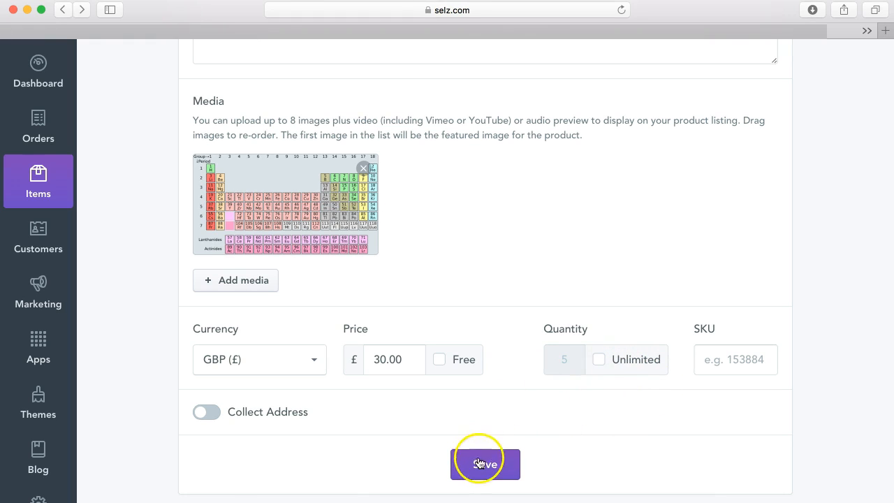
# Step: Save the lesson item and finish setup leaving the store address empty
pyautogui.click(485, 464)
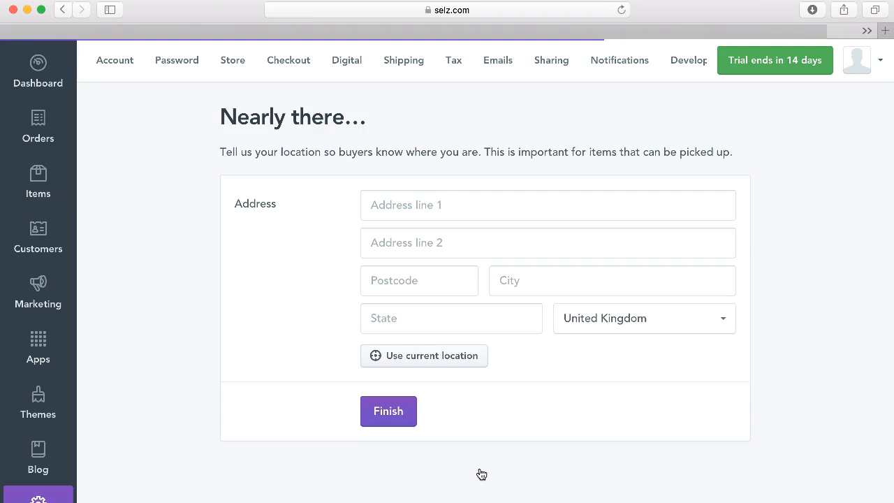
pyautogui.click(407, 204)
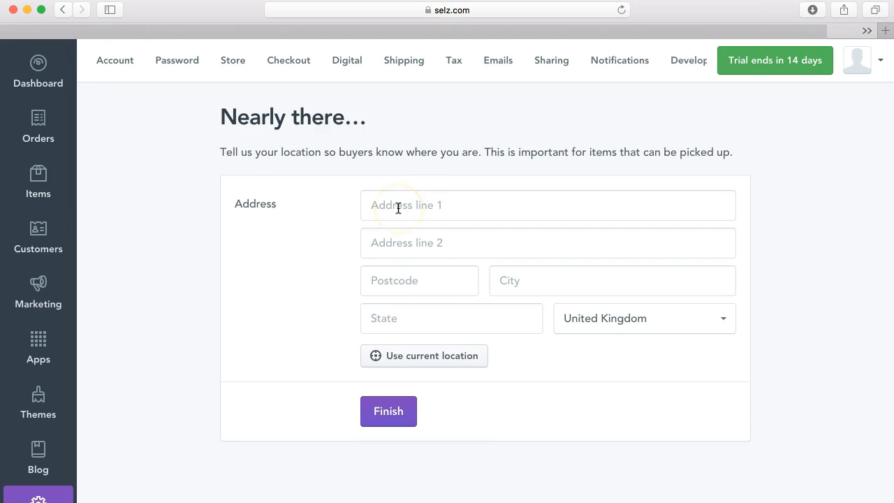
pyautogui.click(547, 204)
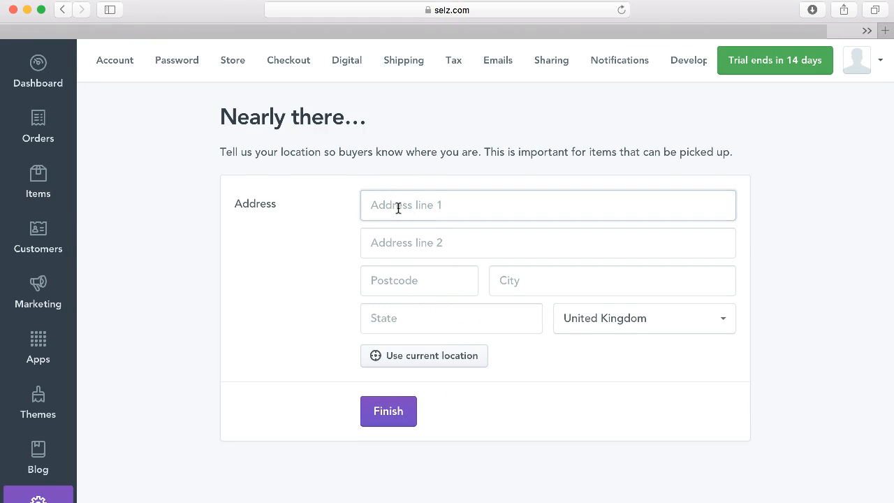
pyautogui.moveTo(288, 308)
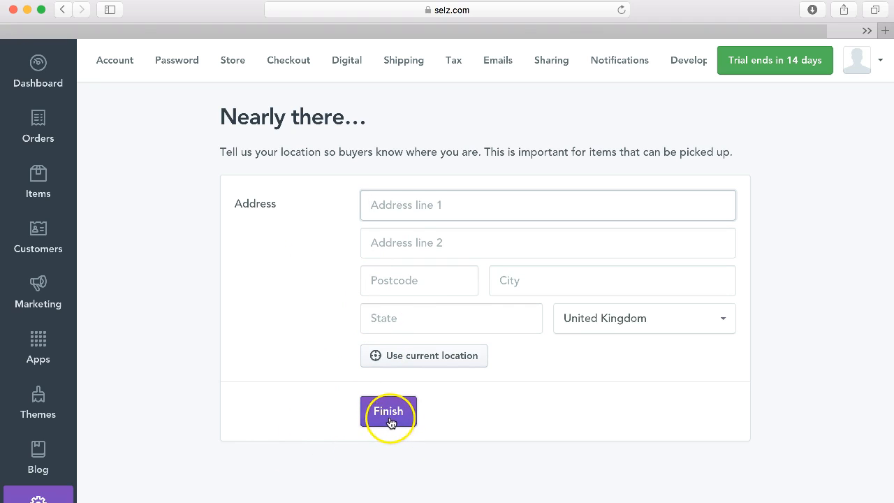
pyautogui.click(388, 410)
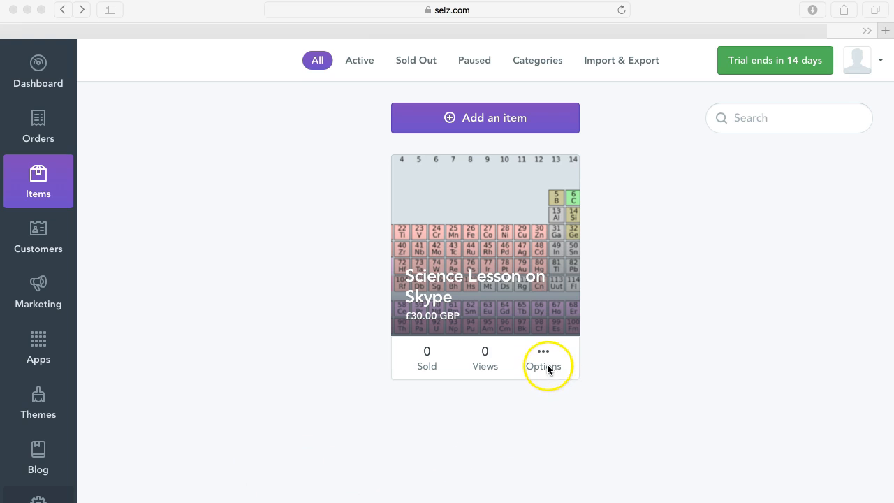
# Step: Choose Embed from the Science Lesson on Skype item's Options menu
pyautogui.click(545, 352)
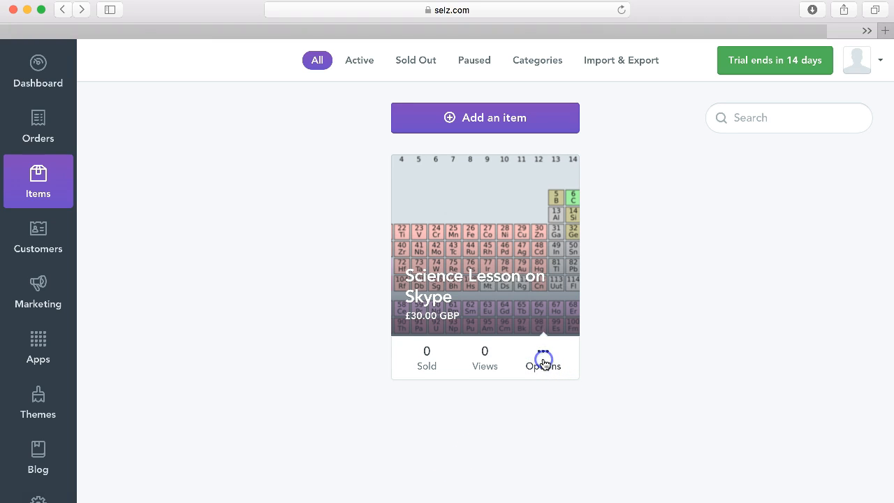
pyautogui.click(542, 358)
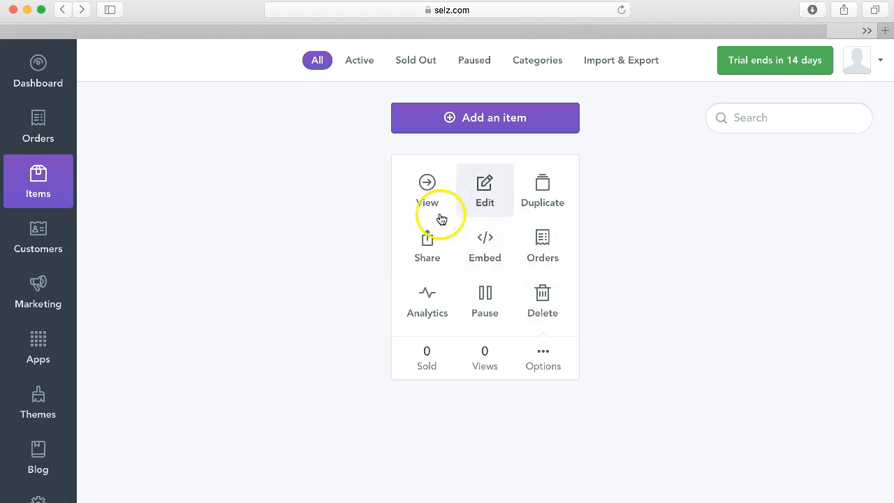
pyautogui.moveTo(459, 259)
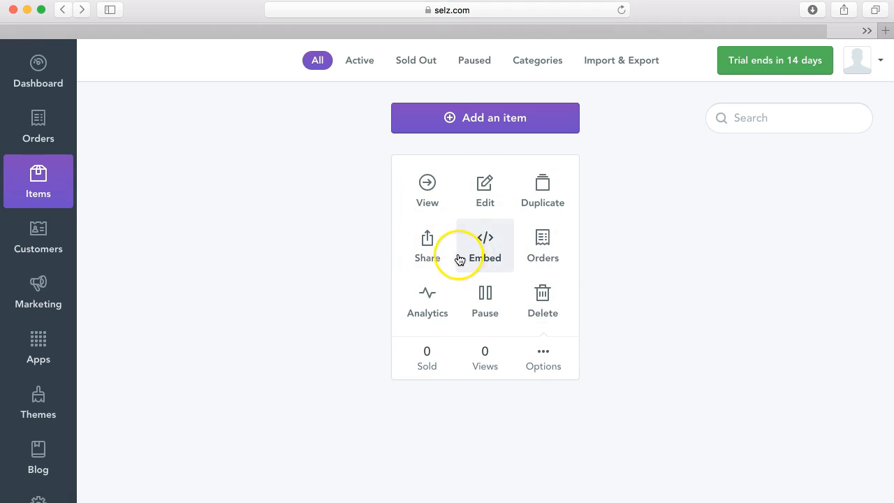
pyautogui.click(428, 249)
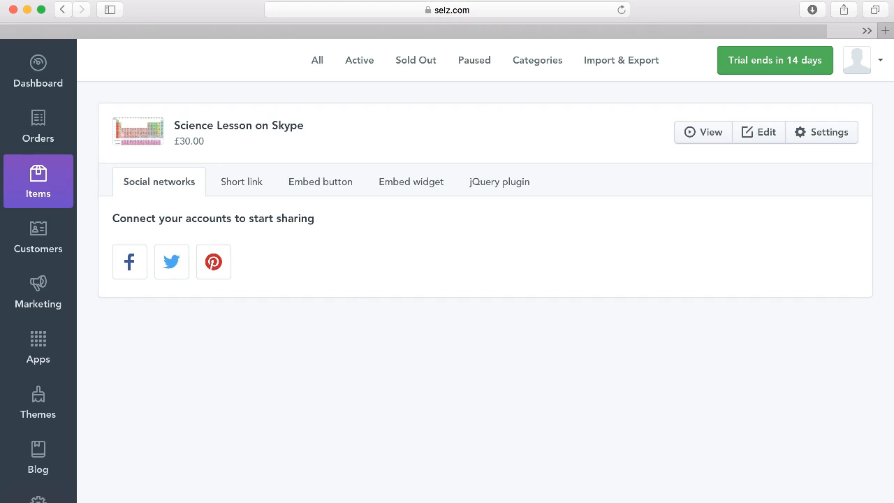
pyautogui.moveTo(390, 216)
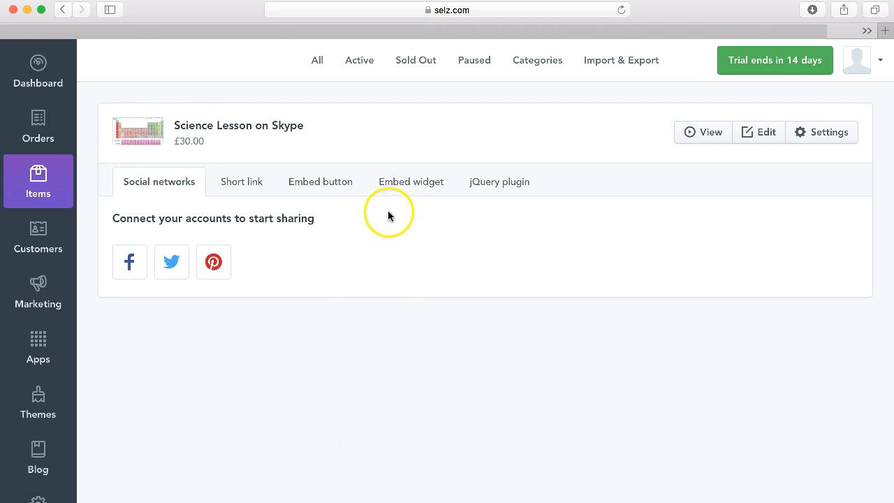
pyautogui.moveTo(410, 186)
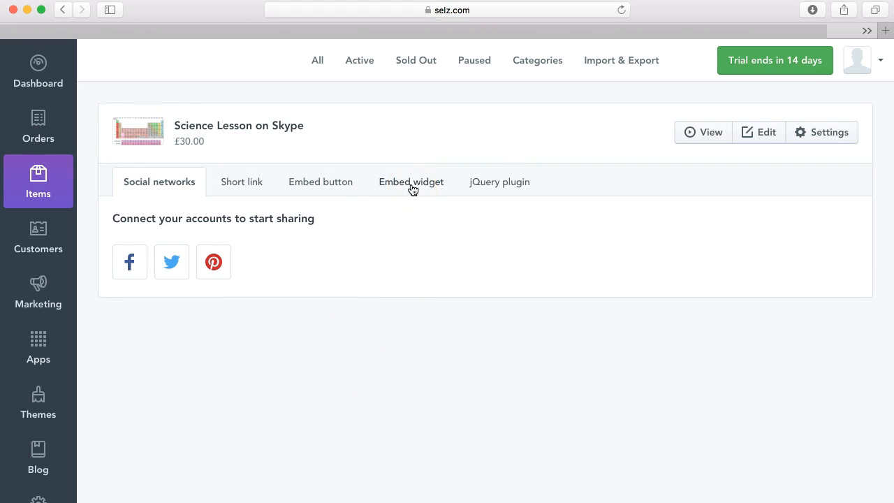
# Step: Show the embed widget settings and pick a red colour for the buy button
pyautogui.click(411, 182)
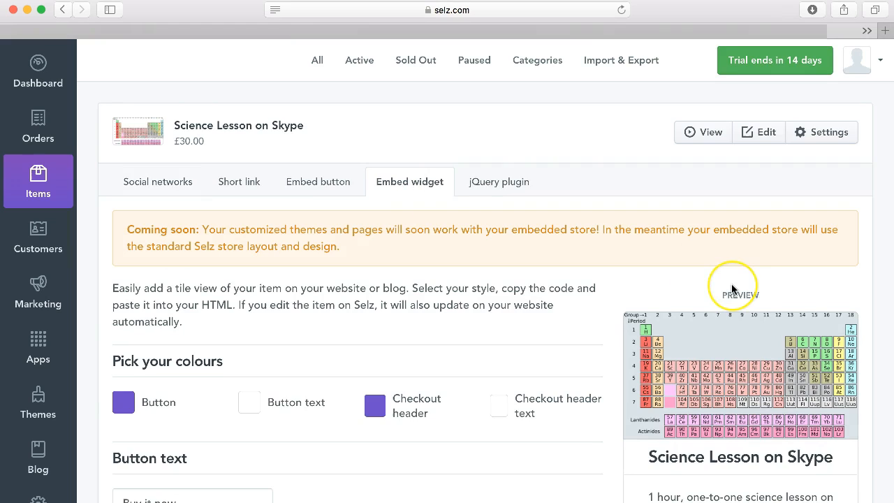
pyautogui.scroll(-3)
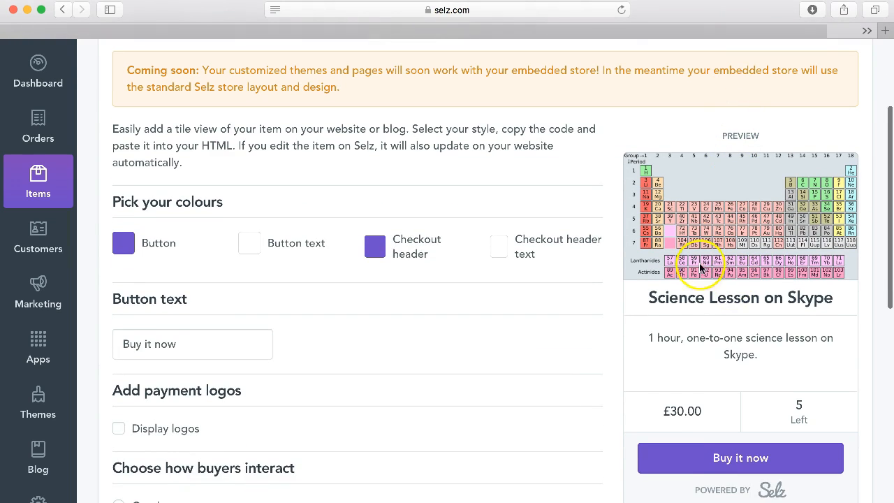
pyautogui.scroll(-3)
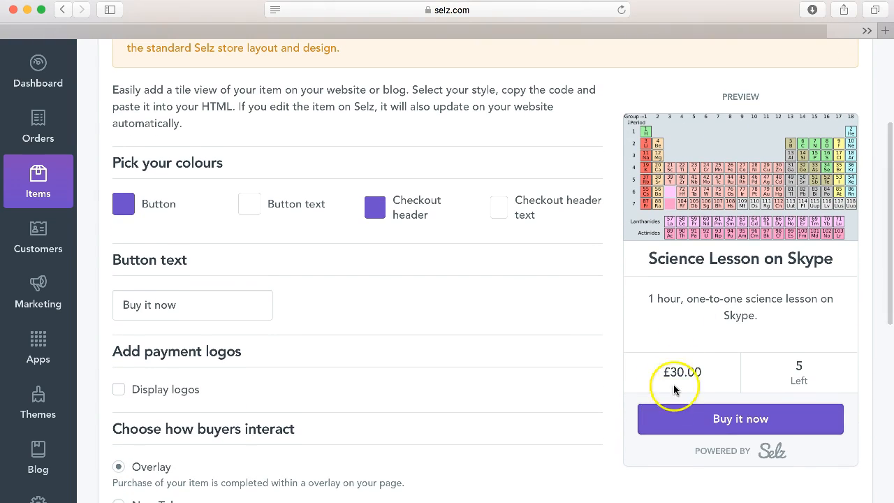
pyautogui.scroll(-3)
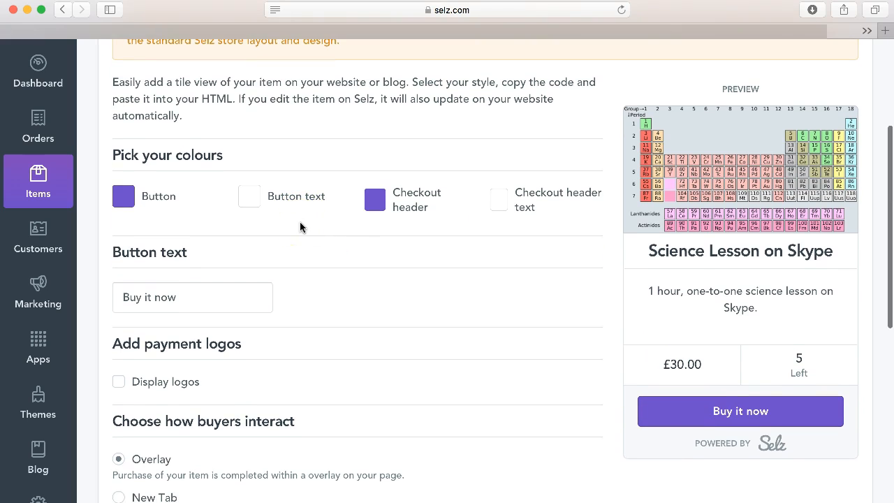
pyautogui.click(123, 196)
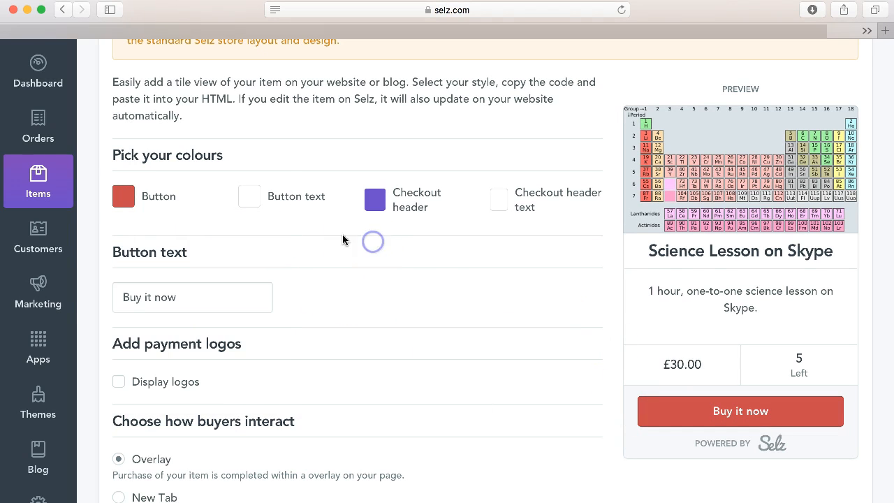
# Step: Change the button text to 'Buy now' and enable Display logos
pyautogui.doubleClick(148, 296)
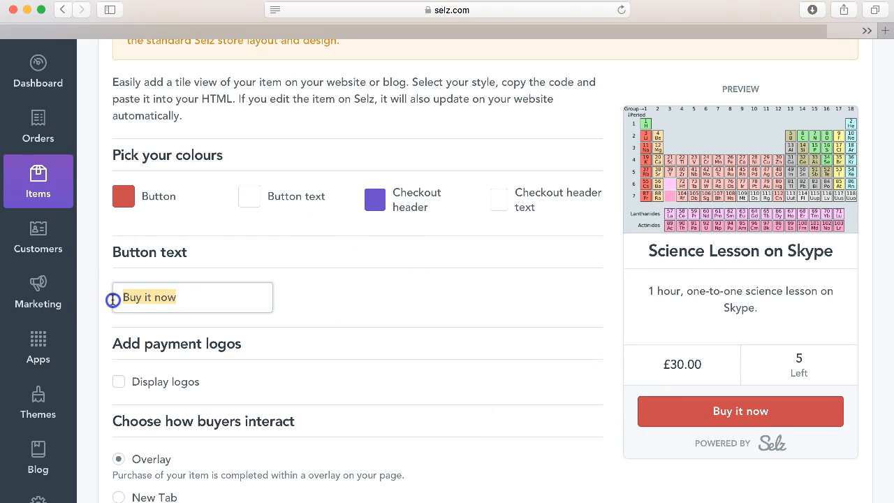
pyautogui.click(137, 296)
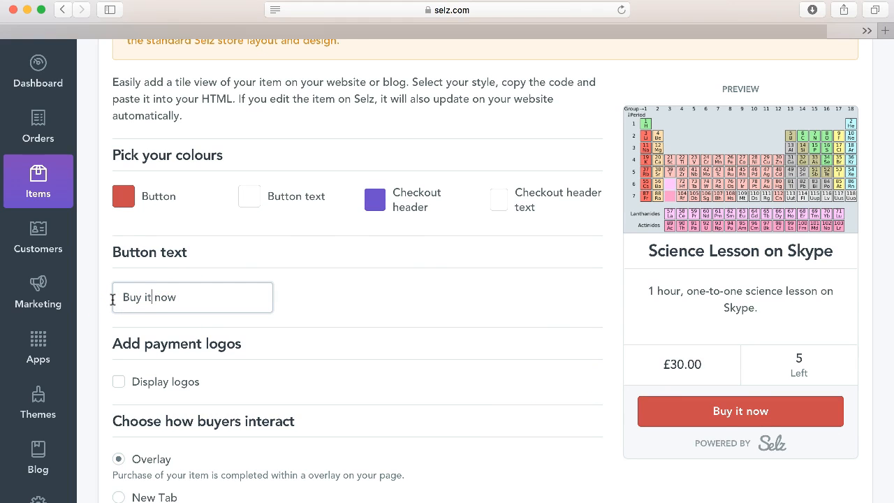
pyautogui.click(193, 296)
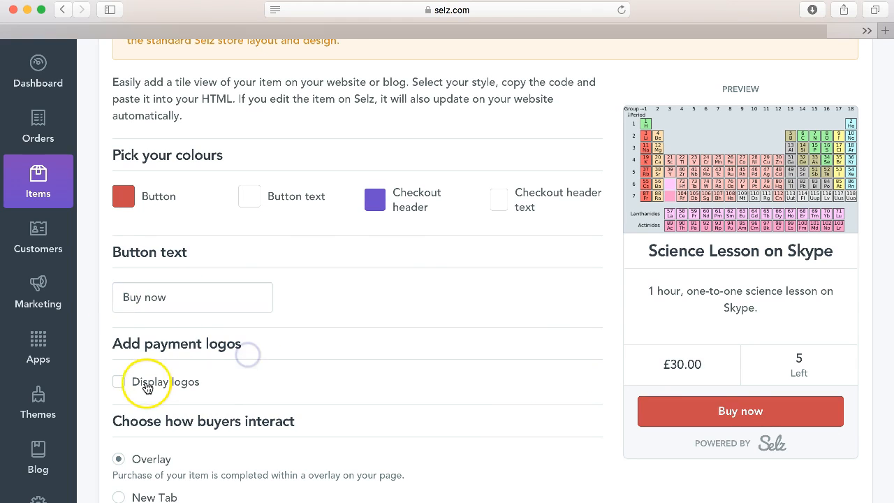
pyautogui.click(117, 381)
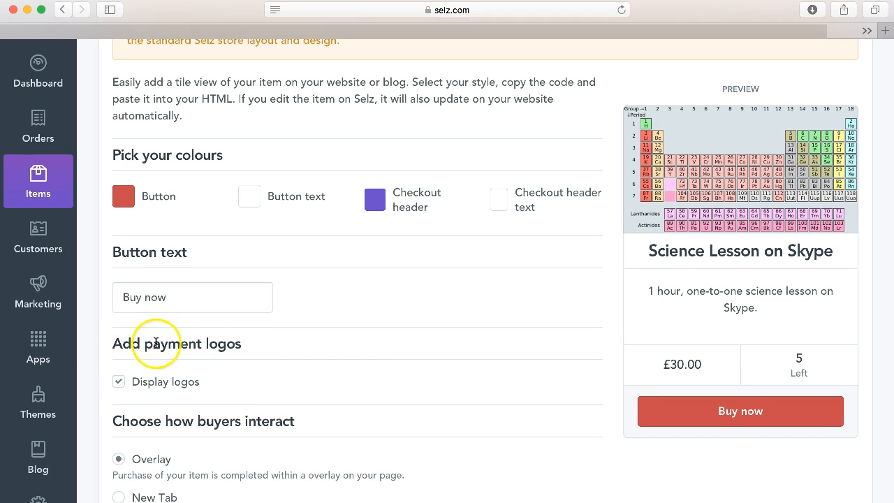
pyautogui.moveTo(215, 358)
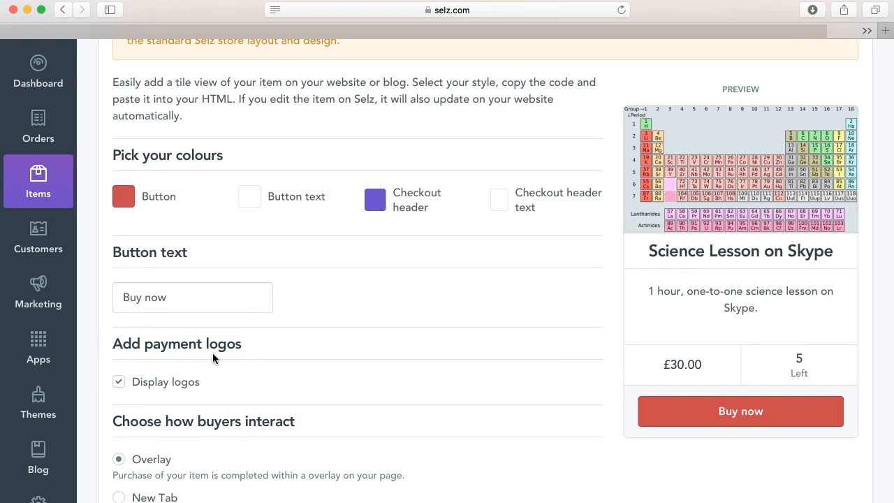
# Step: Try the New Tab purchase mode, enable Fast checkout, then settle on the Overlay mode for buyers
pyautogui.scroll(-3)
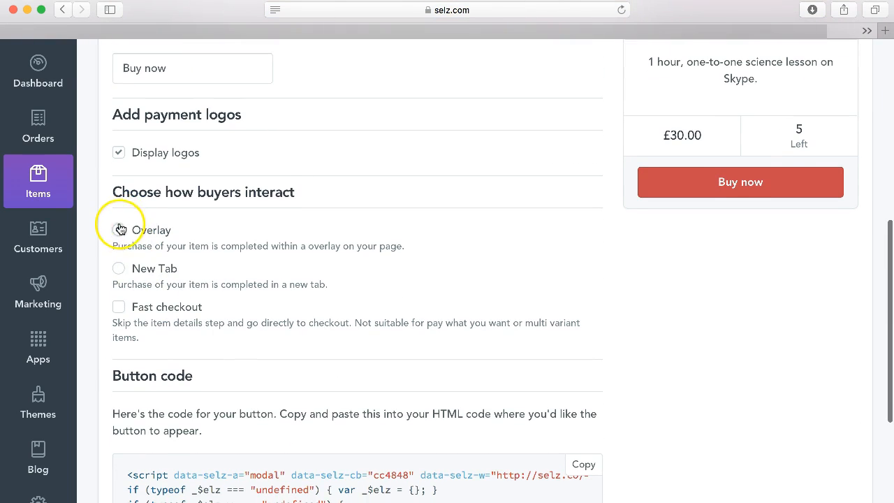
pyautogui.click(117, 229)
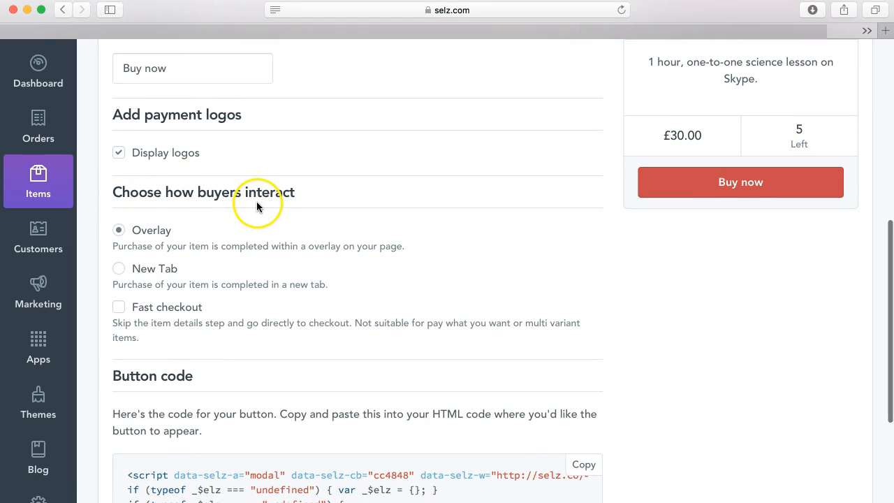
pyautogui.moveTo(187, 258)
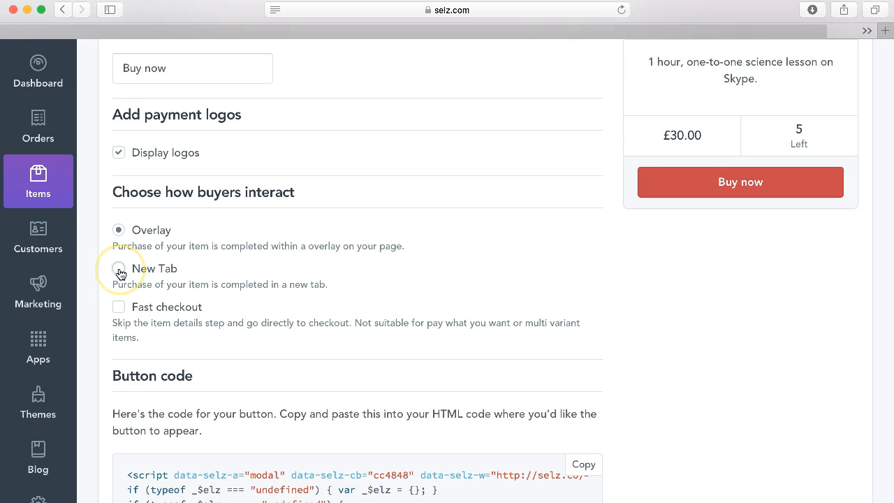
pyautogui.click(118, 268)
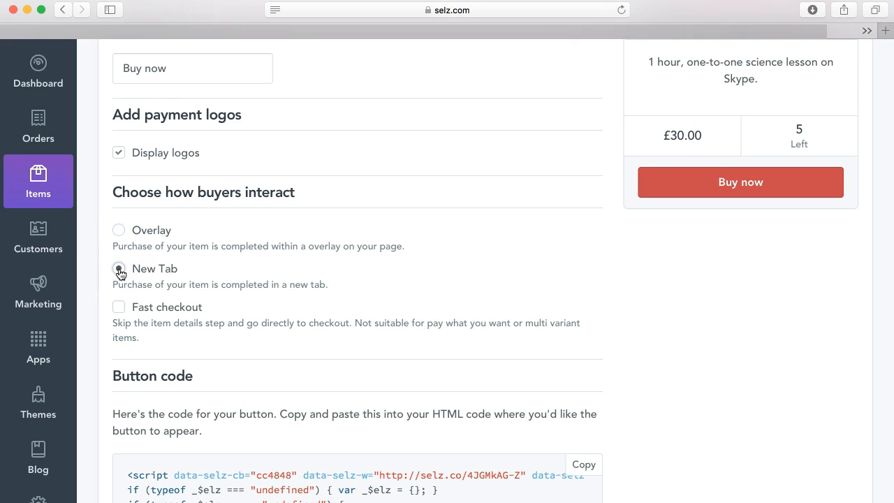
pyautogui.click(119, 268)
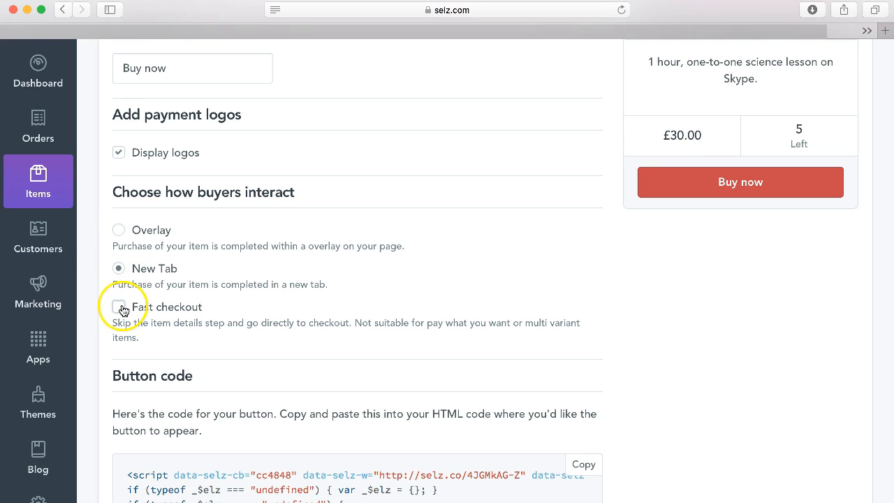
pyautogui.click(118, 307)
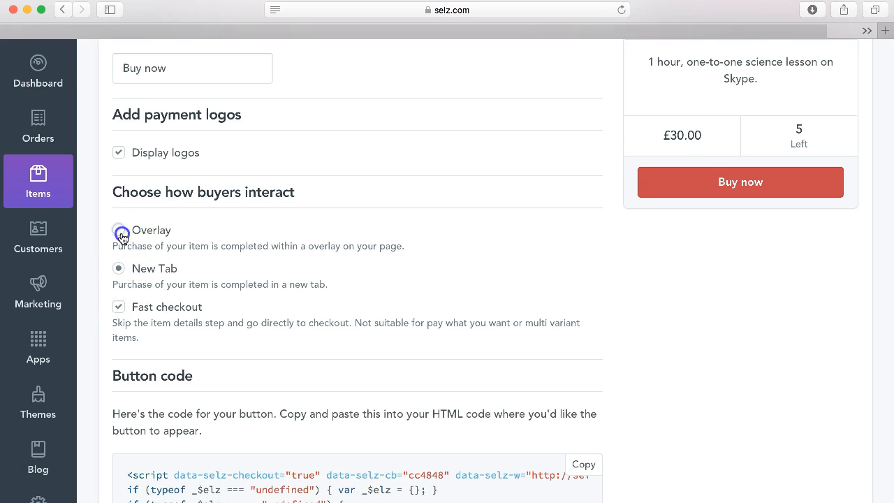
pyautogui.click(119, 229)
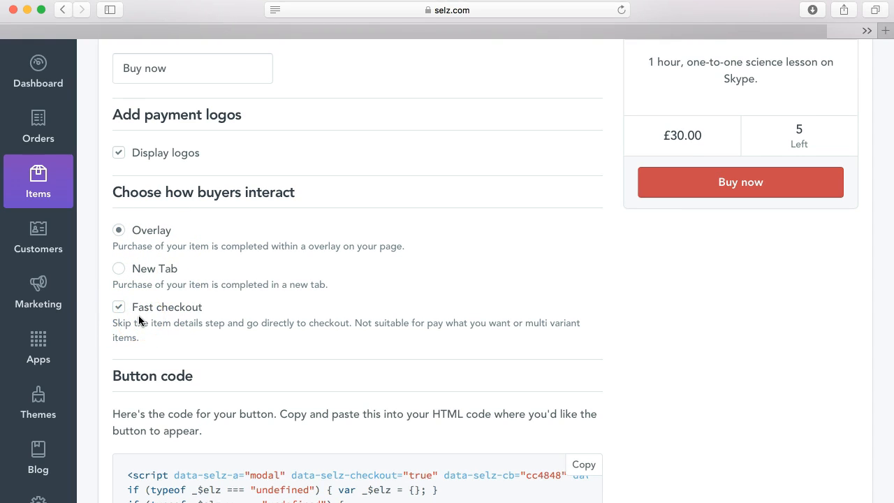
pyautogui.moveTo(164, 338)
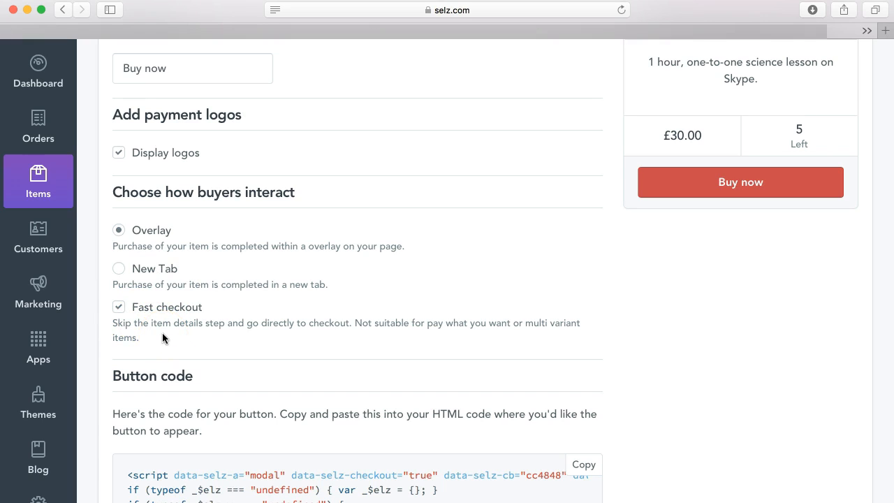
pyautogui.moveTo(323, 326)
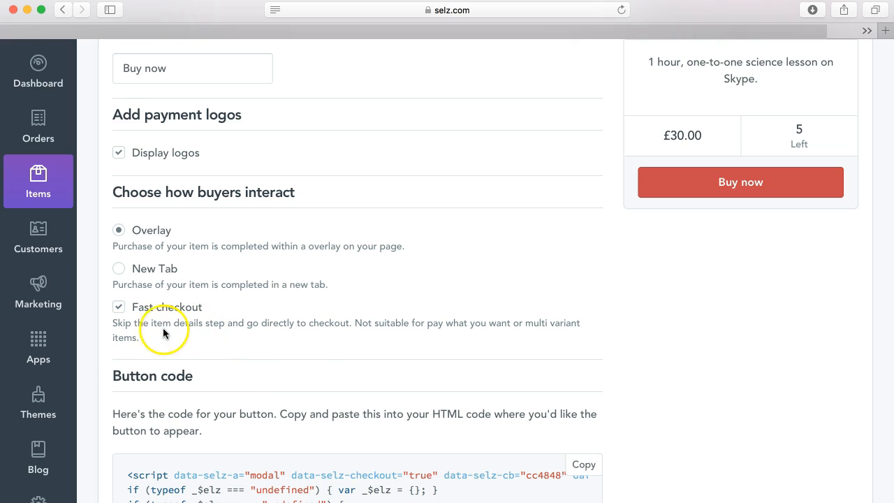
# Step: Copy the widget's button code to the clipboard, then switch to the Embed button options
pyautogui.scroll(-3)
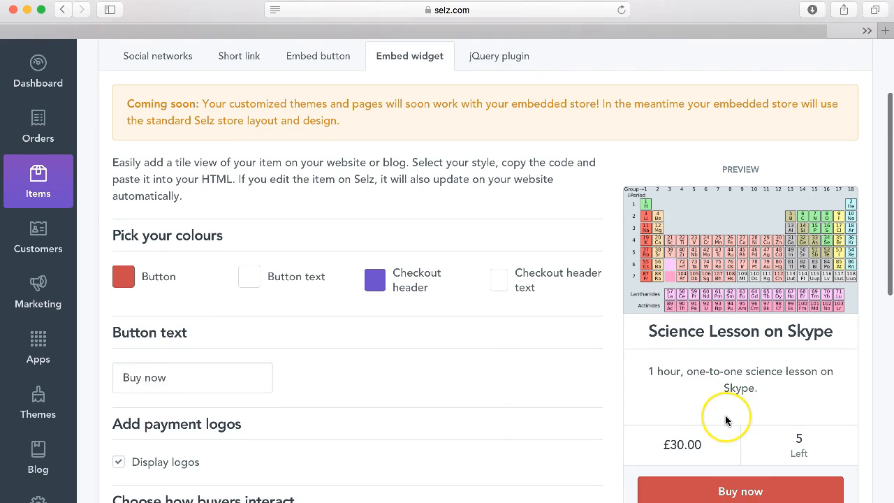
pyautogui.scroll(-3)
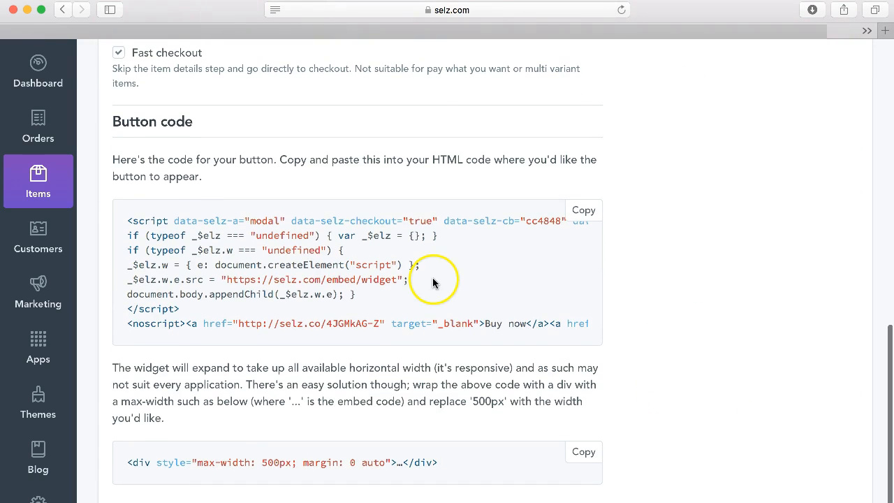
pyautogui.click(584, 209)
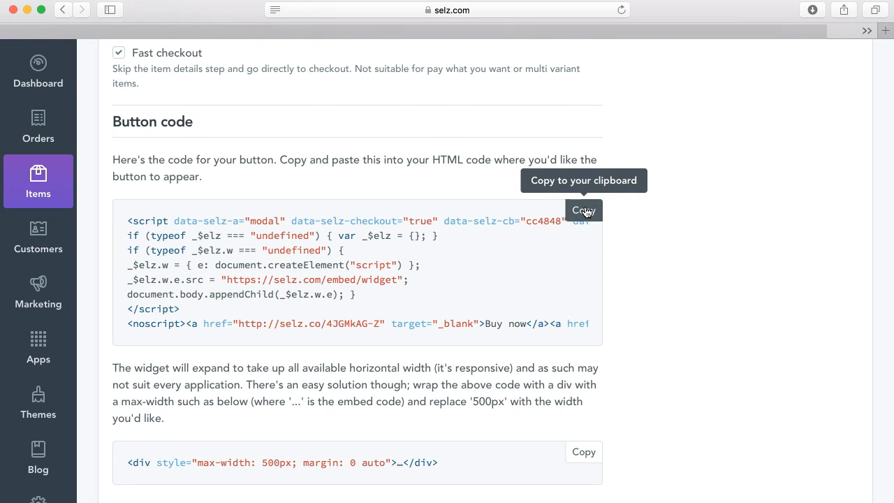
pyautogui.click(578, 209)
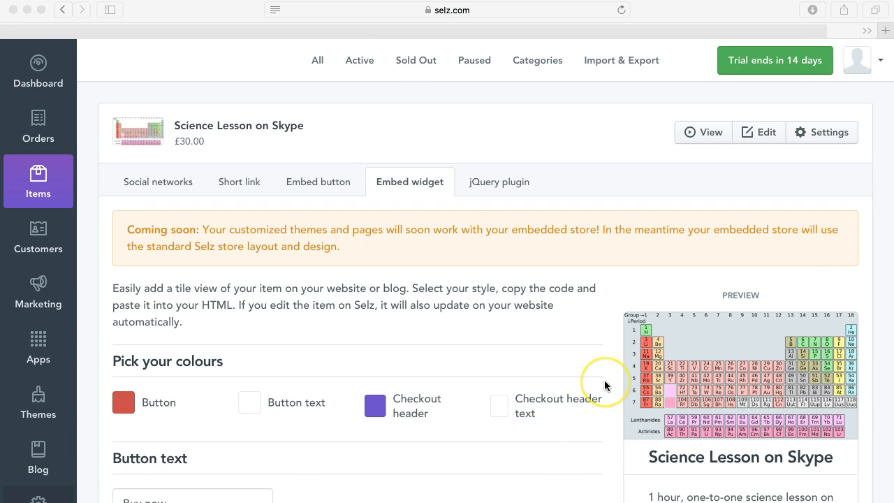
pyautogui.scroll(-3)
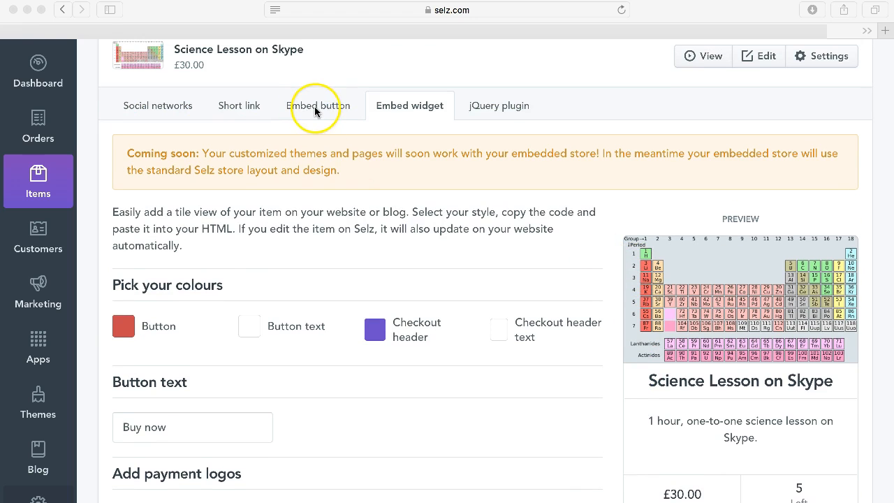
pyautogui.click(318, 106)
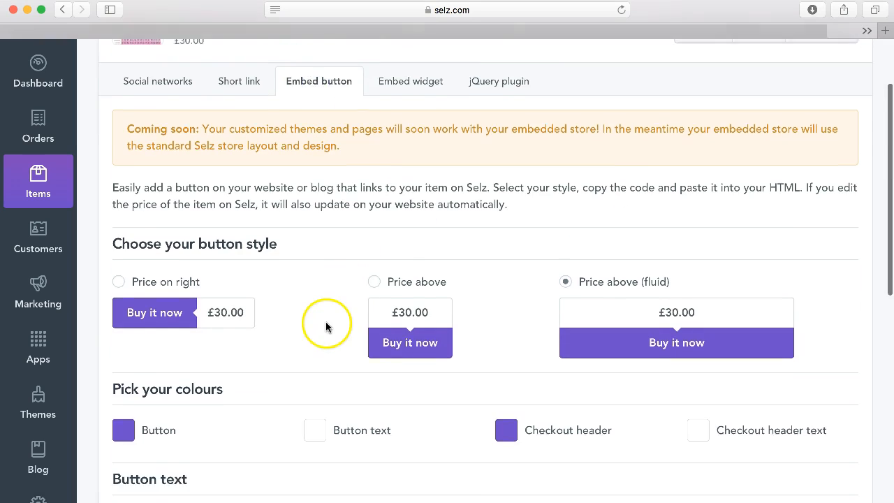
# Step: Choose the Price above button style and turn on Fast checkout for the embed button
pyautogui.scroll(-3)
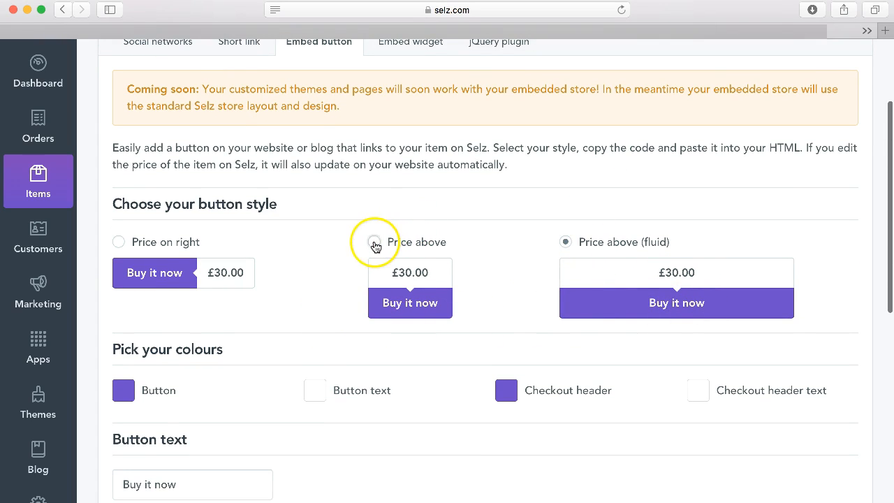
pyautogui.click(374, 242)
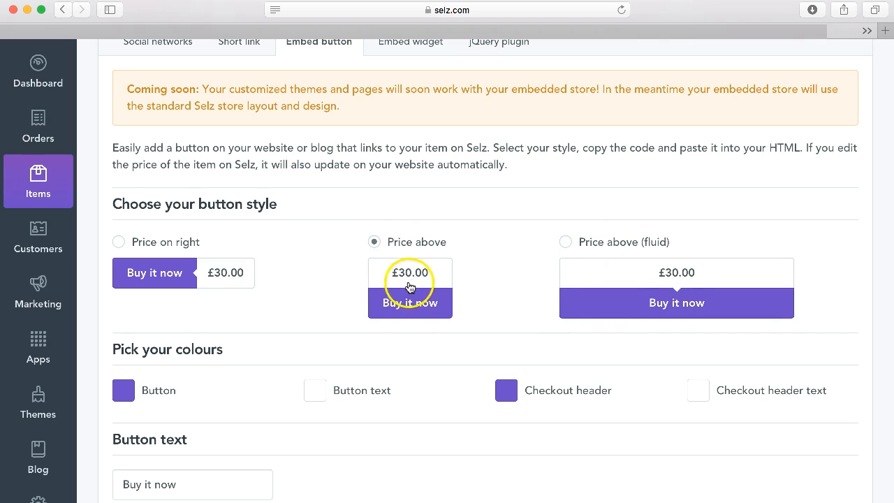
pyautogui.scroll(-3)
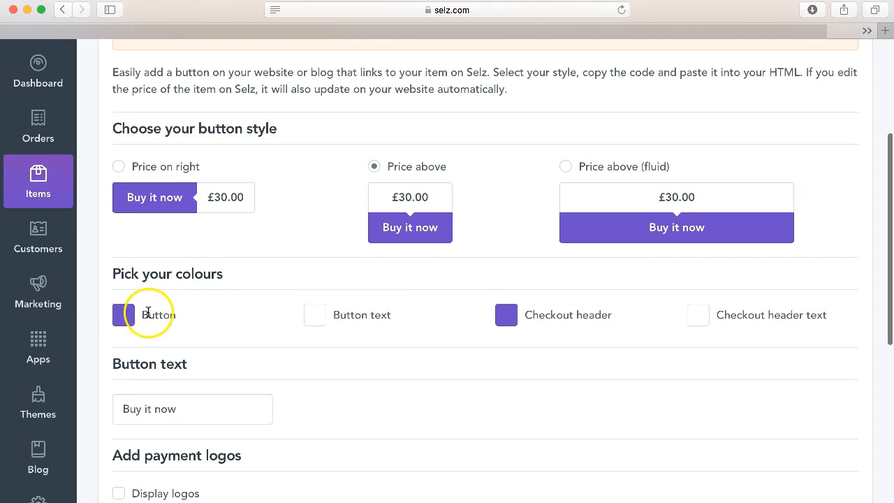
pyautogui.scroll(-3)
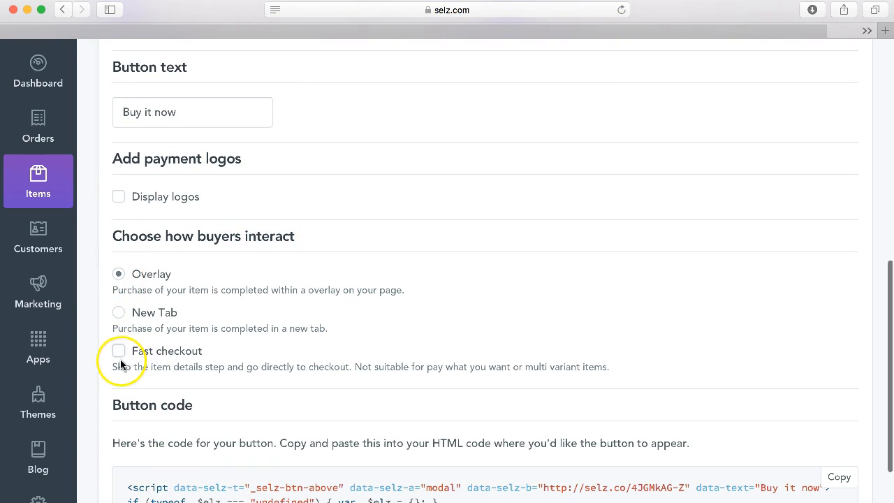
pyautogui.click(117, 351)
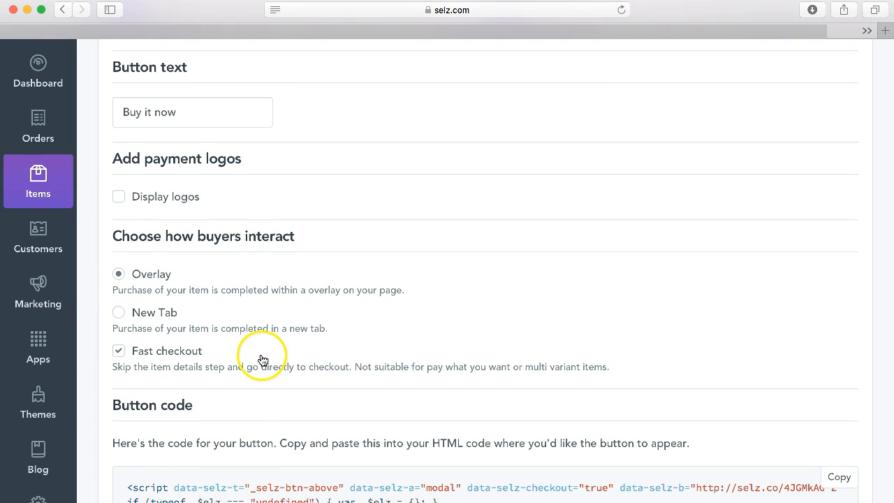
pyautogui.scroll(-3)
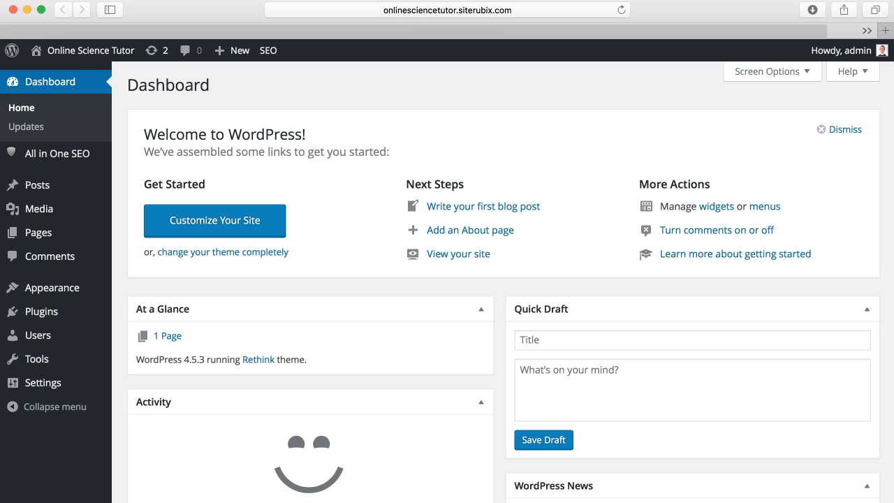
pyautogui.moveTo(37, 231)
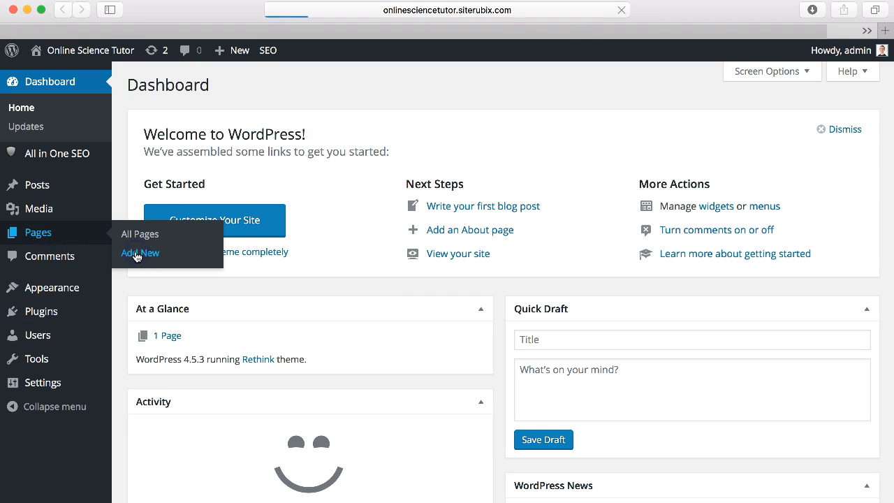
# Step: Add a new WordPress page and title it 'Skype Lessons'
pyautogui.click(140, 252)
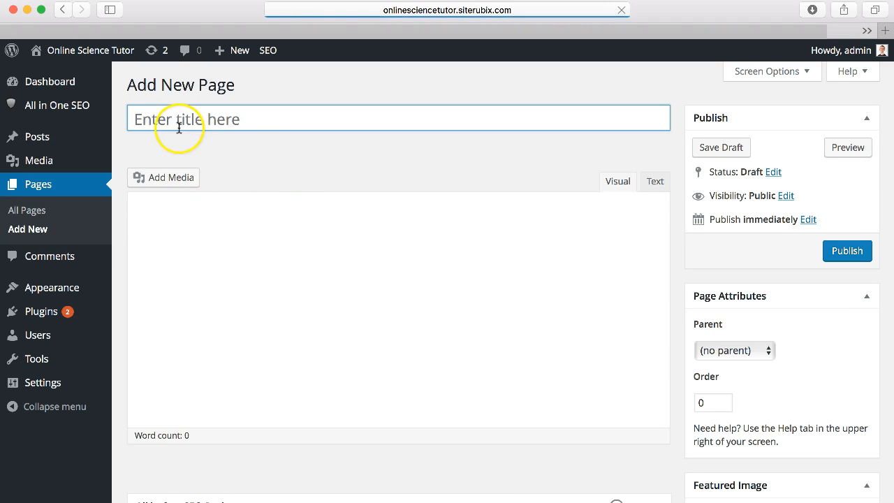
pyautogui.write('Skype Lessons')
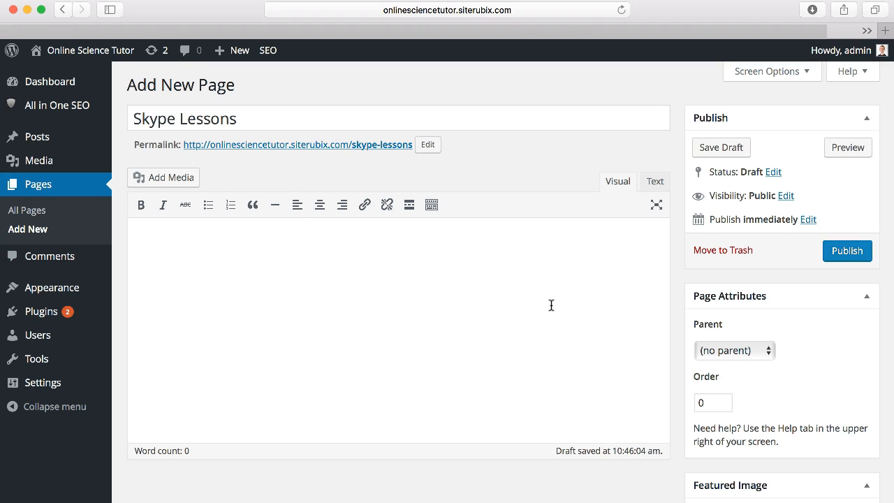
pyautogui.moveTo(617, 182)
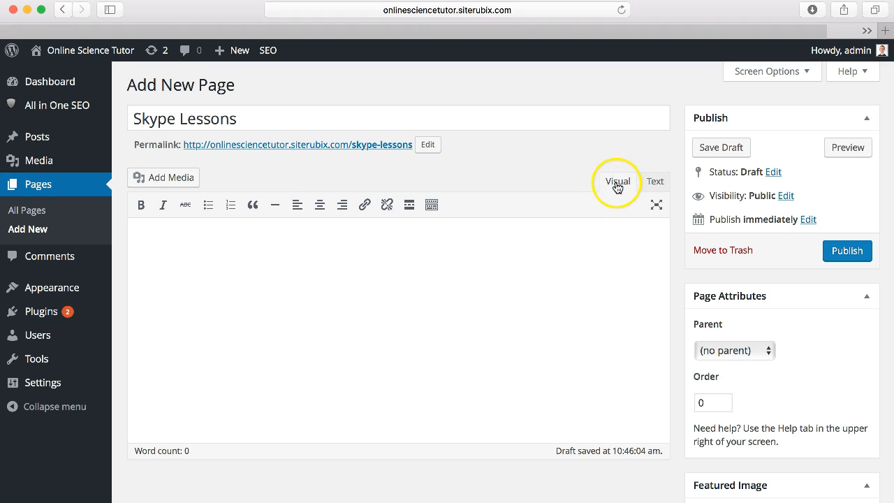
# Step: Paste the Selz buy-button code via the Text editor, return to Visual view, and publish the page
pyautogui.click(653, 182)
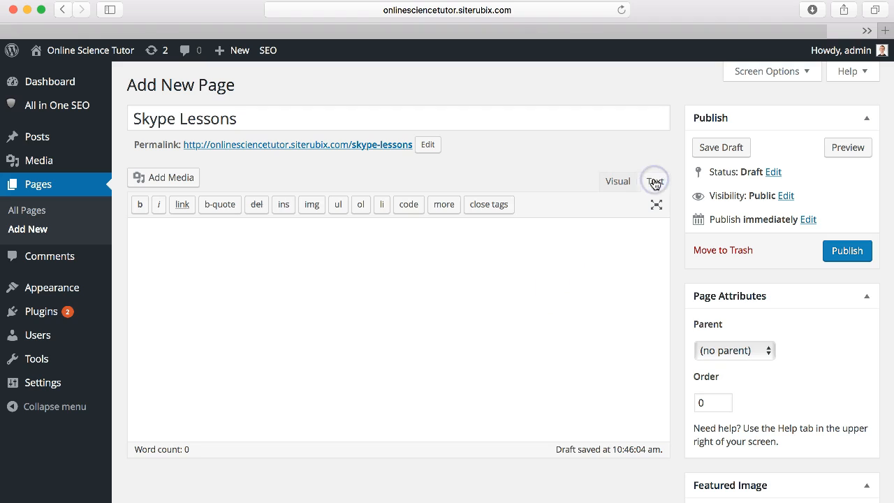
pyautogui.click(654, 181)
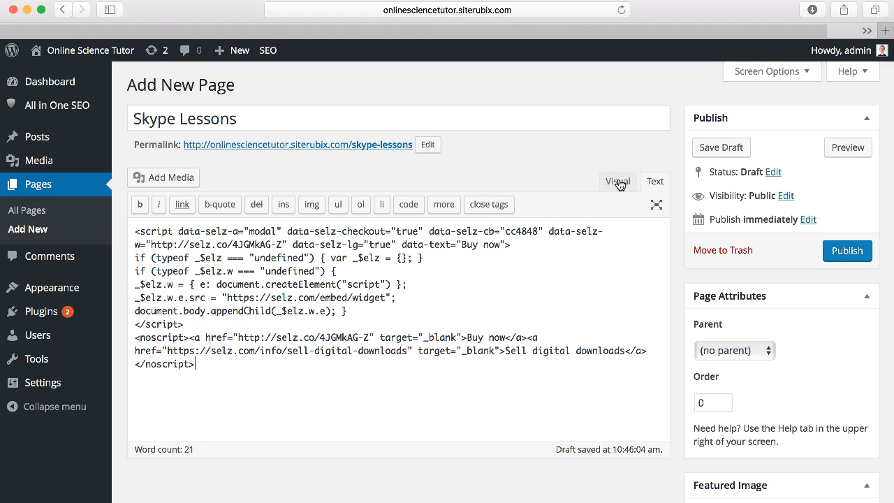
pyautogui.click(617, 181)
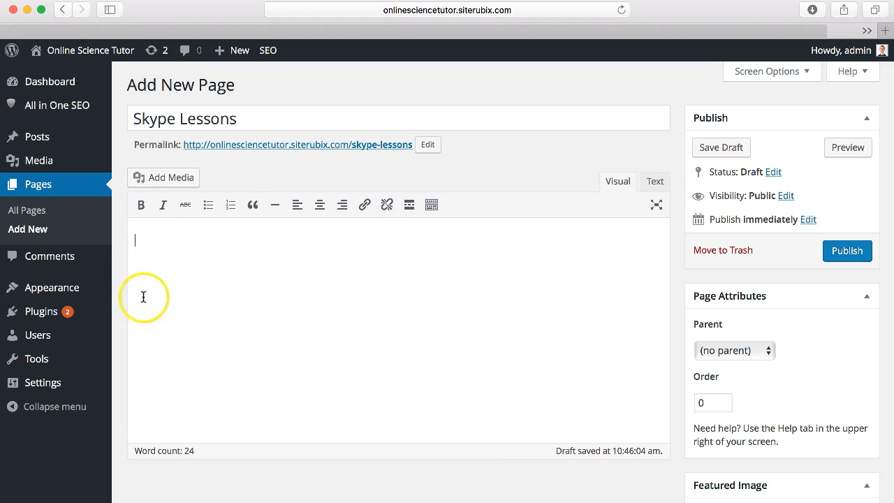
pyautogui.moveTo(207, 293)
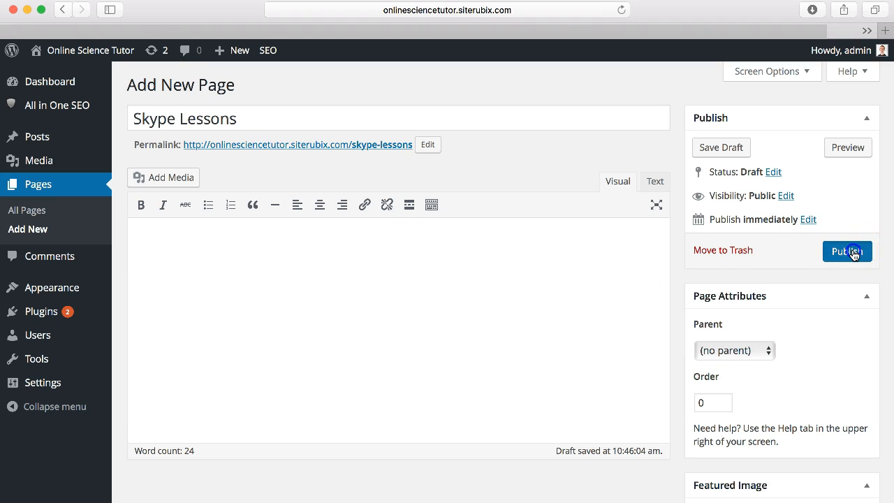
pyautogui.click(846, 251)
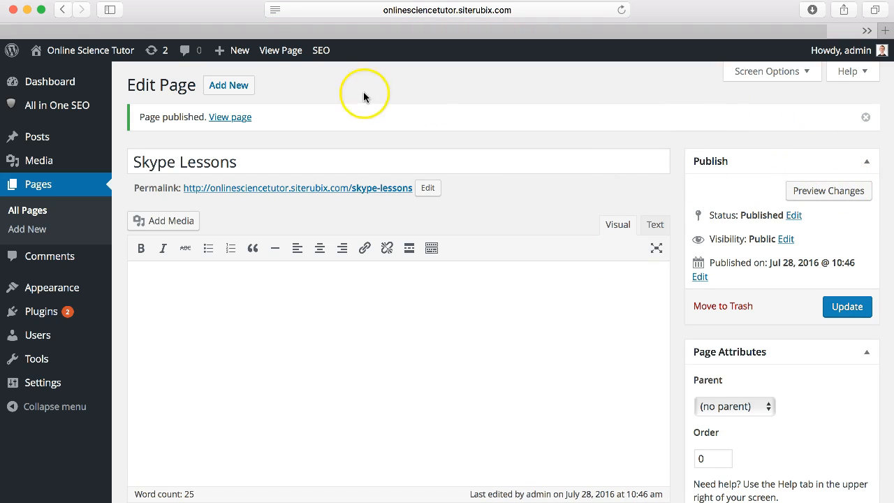
pyautogui.click(279, 50)
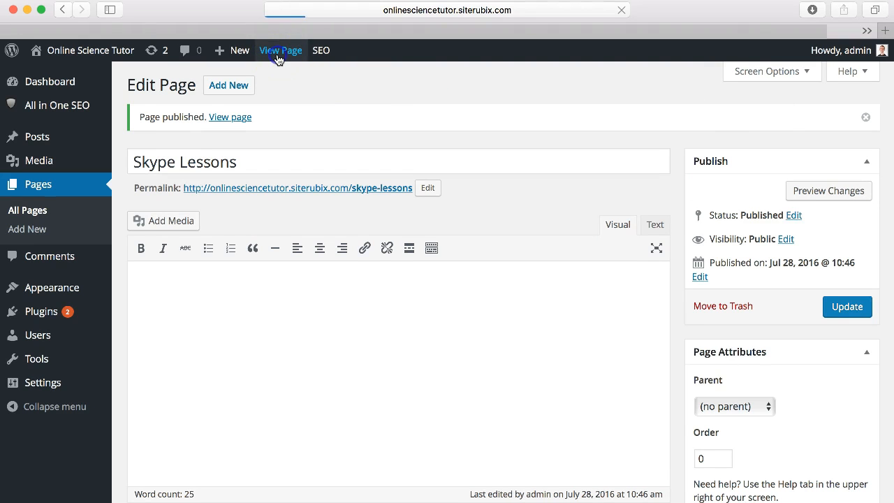
# Step: View the live Skype Lessons page and hit Buy now on the Science Lesson, revealing the payments-not-enabled notice
pyautogui.click(279, 50)
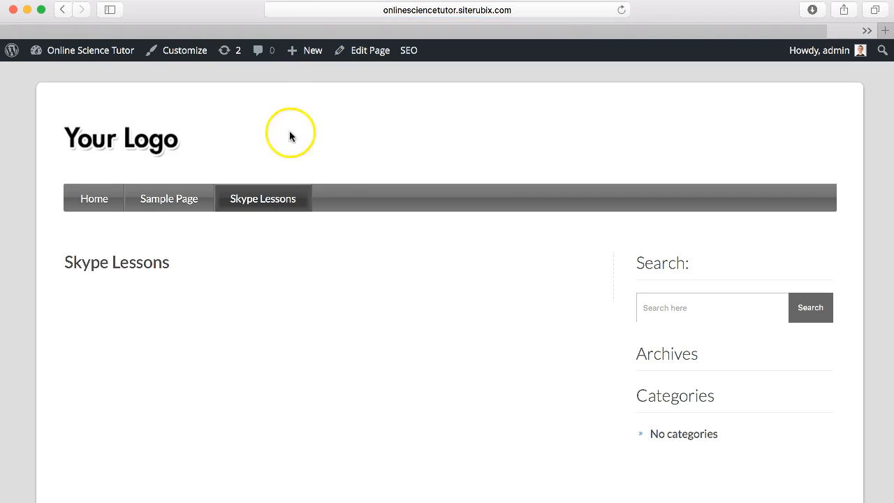
pyautogui.scroll(-3)
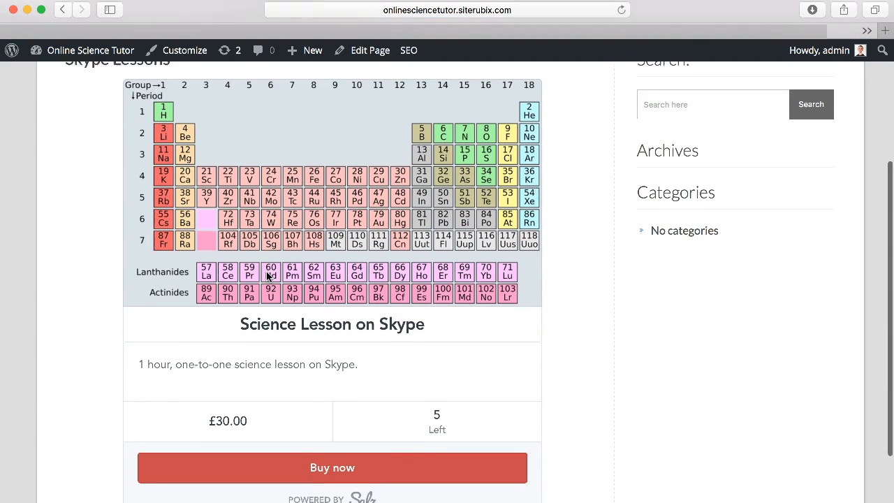
pyautogui.scroll(-3)
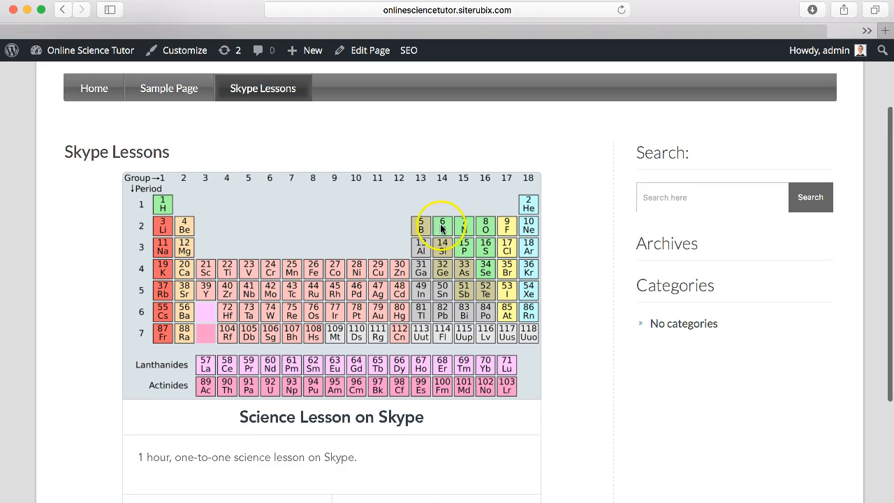
pyautogui.scroll(-3)
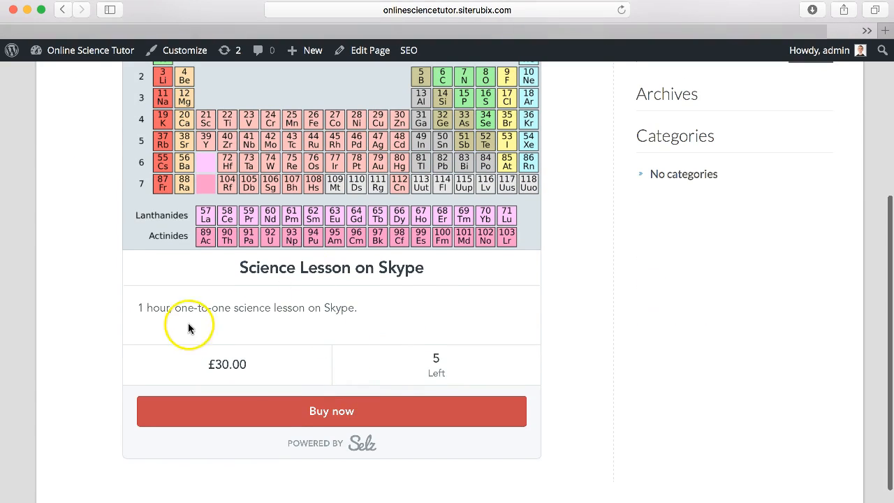
pyautogui.scroll(-3)
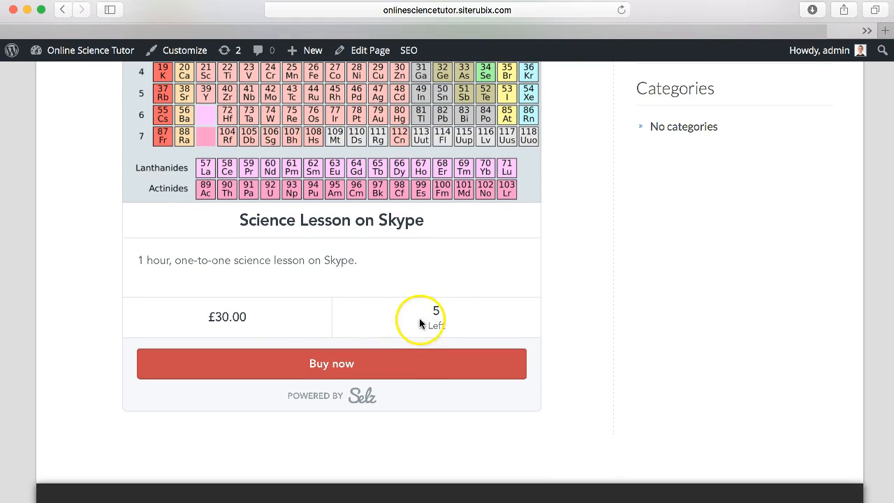
pyautogui.moveTo(329, 380)
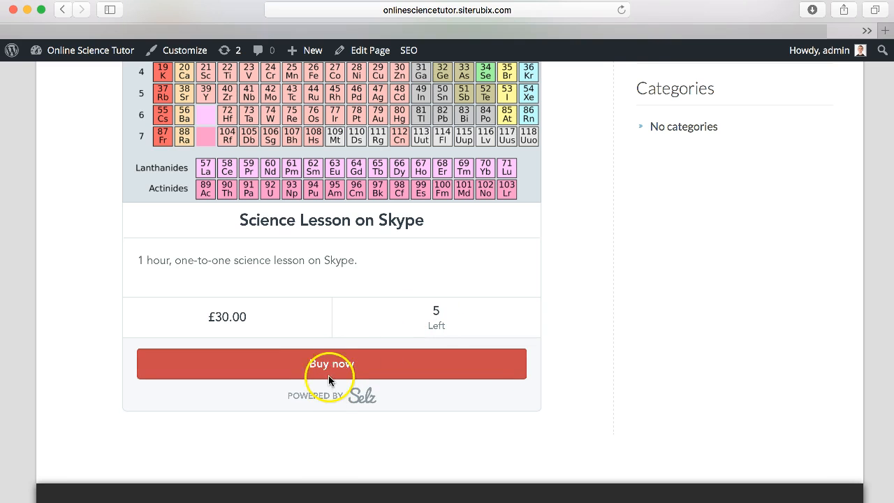
pyautogui.click(331, 363)
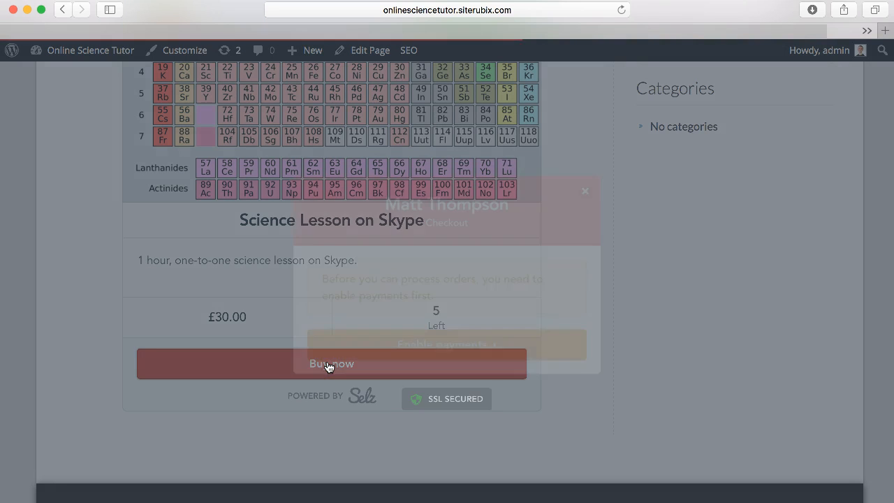
pyautogui.click(331, 363)
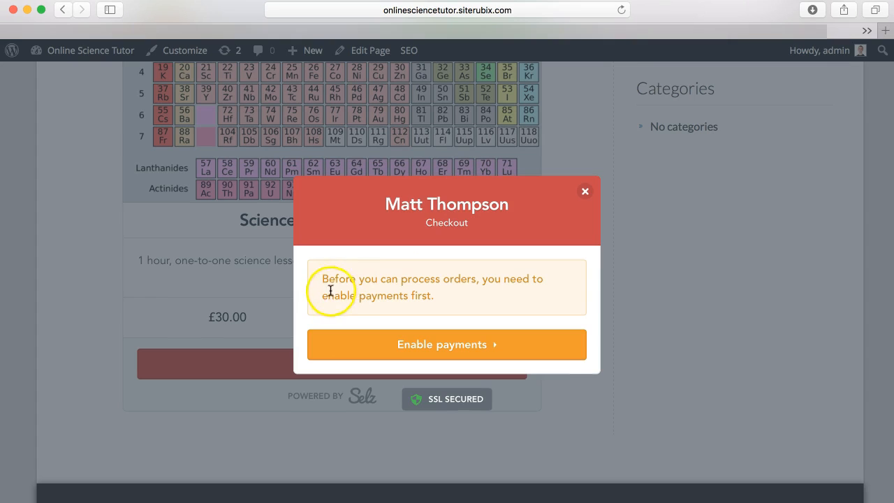
pyautogui.moveTo(478, 299)
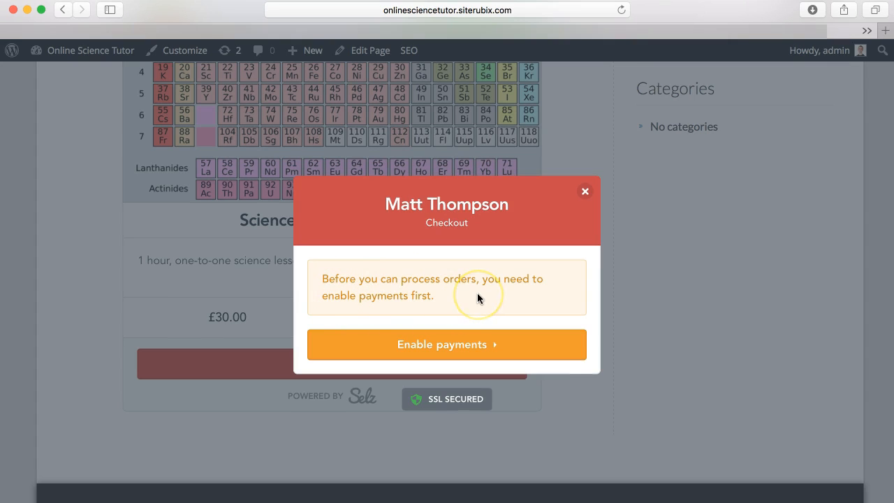
pyautogui.moveTo(447, 310)
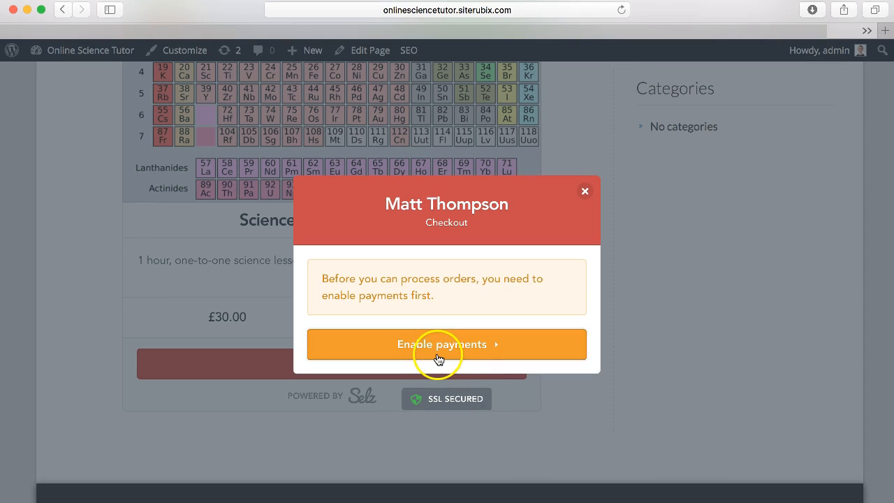
# Step: Go to Settings > Checkout and choose United Kingdom as the Selz Pay country
pyautogui.click(447, 344)
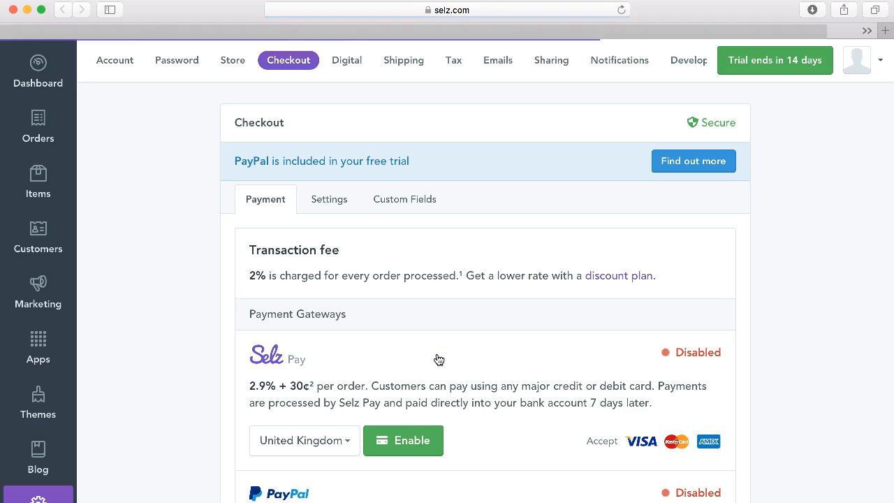
pyautogui.moveTo(120, 329)
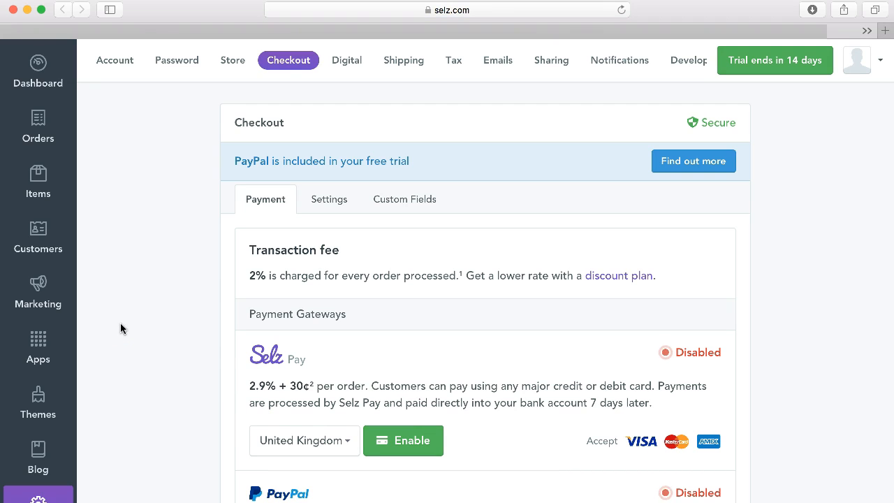
pyautogui.scroll(-3)
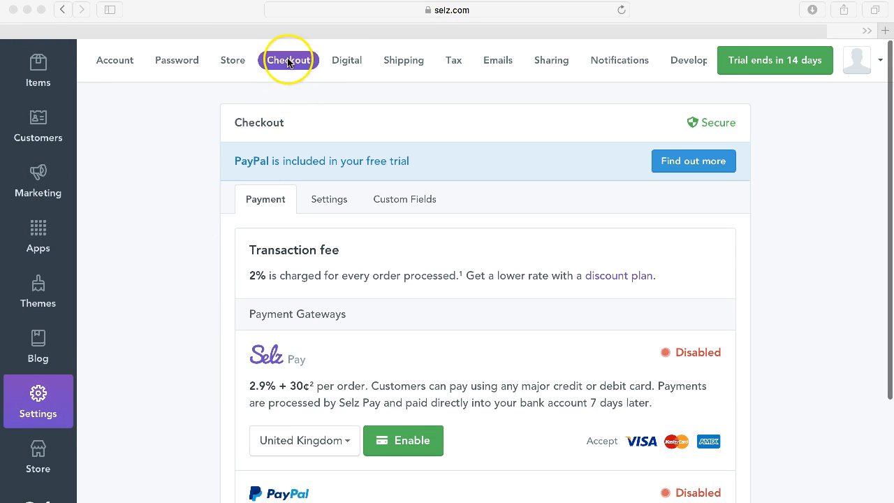
pyautogui.moveTo(194, 268)
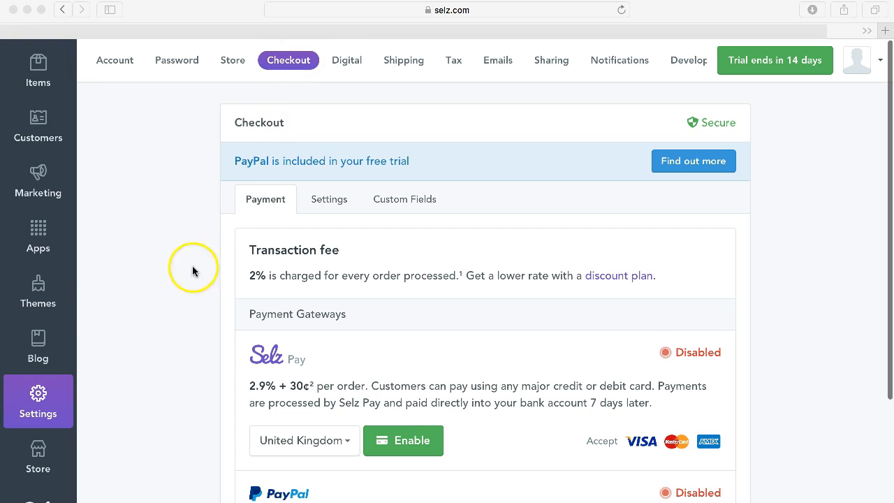
pyautogui.moveTo(249, 170)
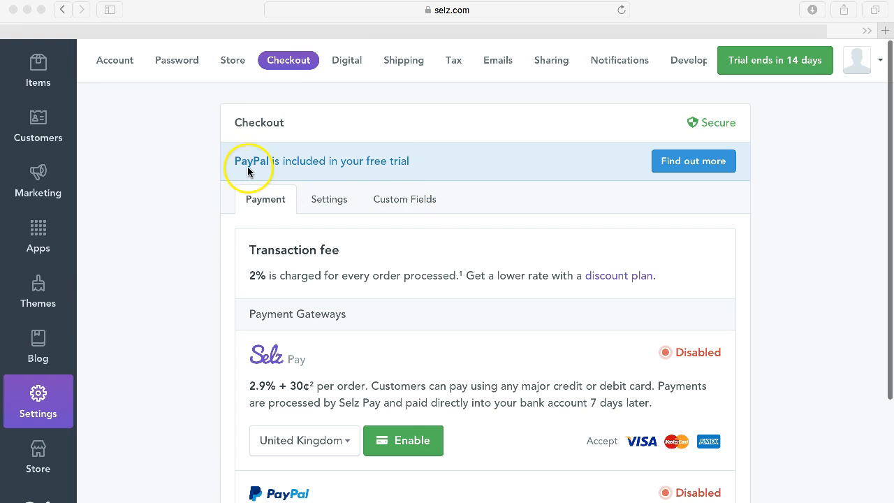
pyautogui.moveTo(381, 168)
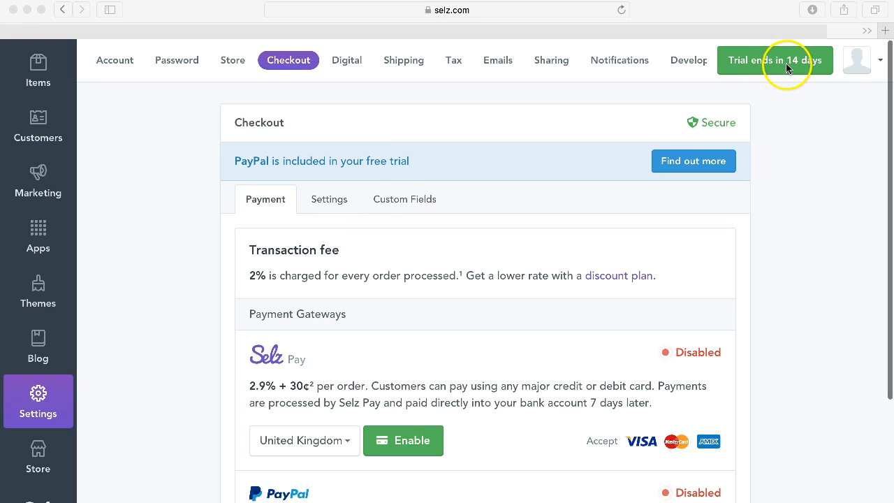
pyautogui.moveTo(808, 78)
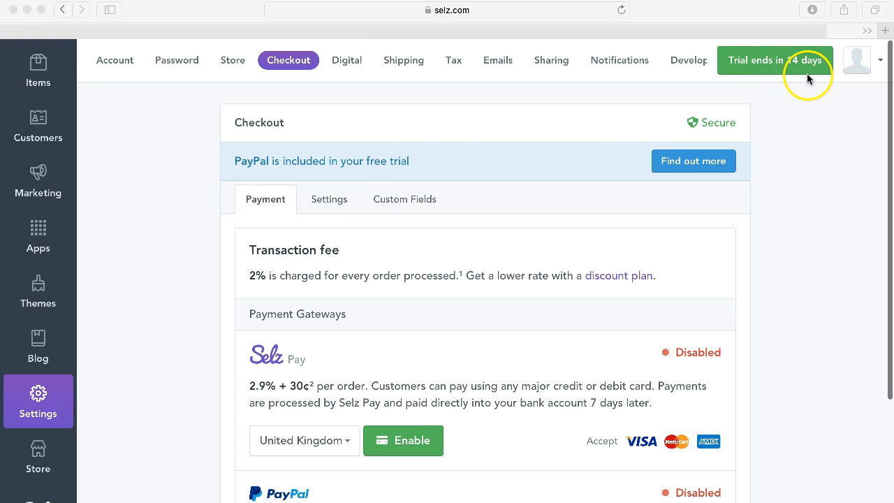
pyautogui.moveTo(621, 278)
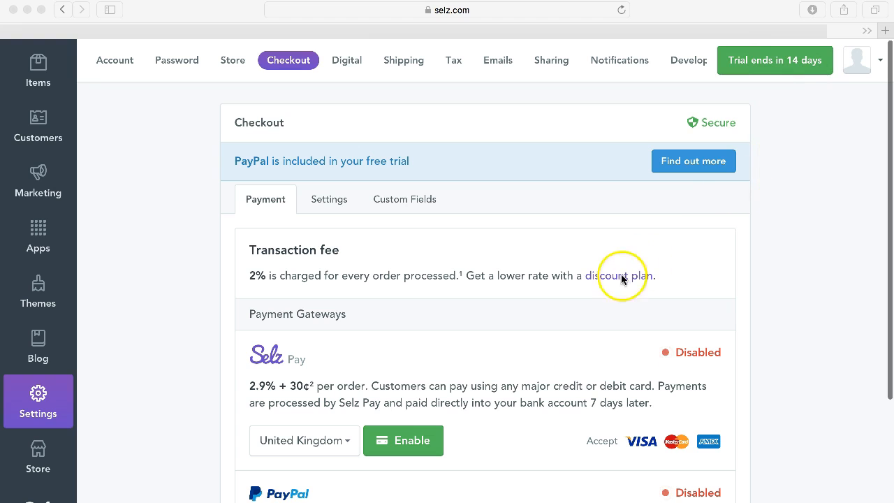
pyautogui.moveTo(274, 170)
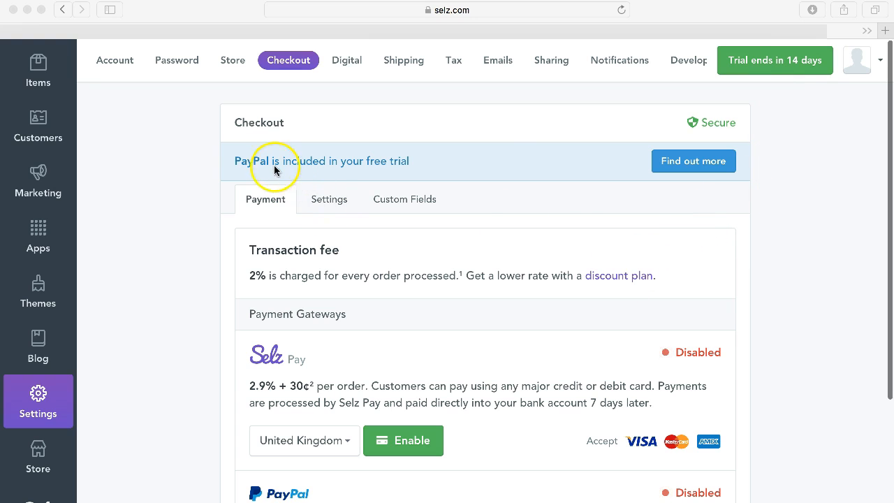
pyautogui.moveTo(511, 230)
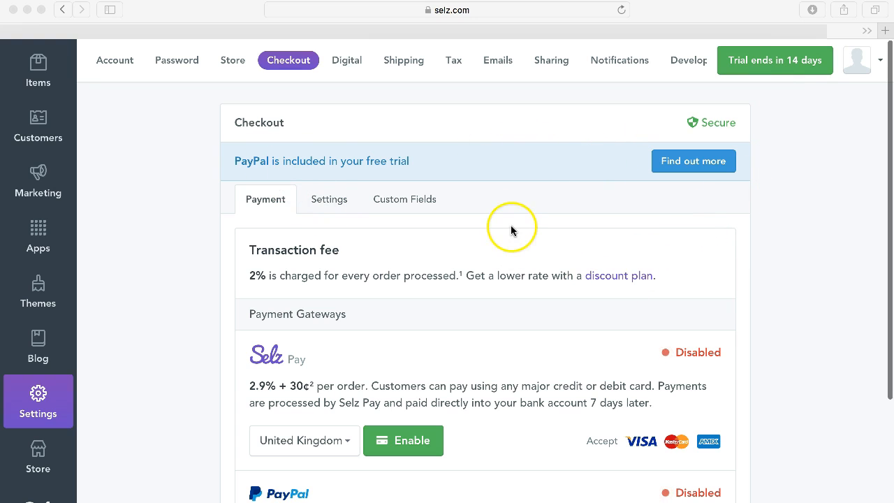
pyautogui.moveTo(438, 232)
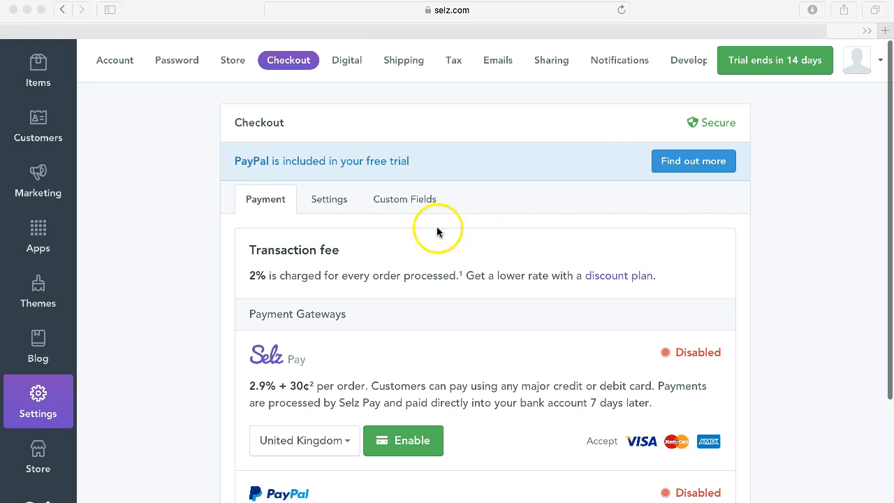
pyautogui.scroll(-3)
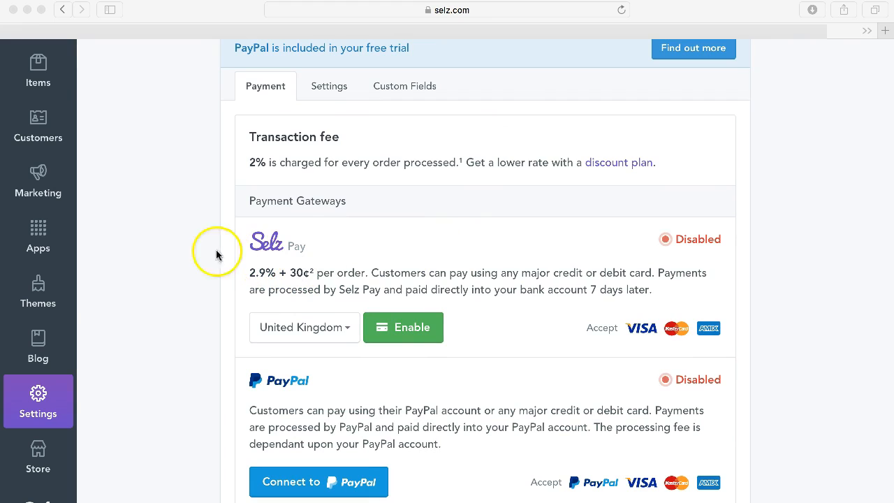
pyautogui.moveTo(285, 249)
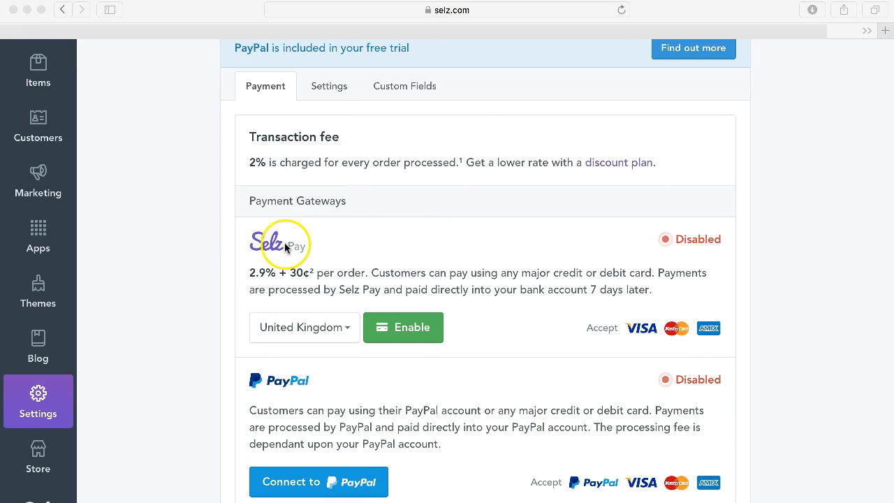
pyautogui.moveTo(252, 173)
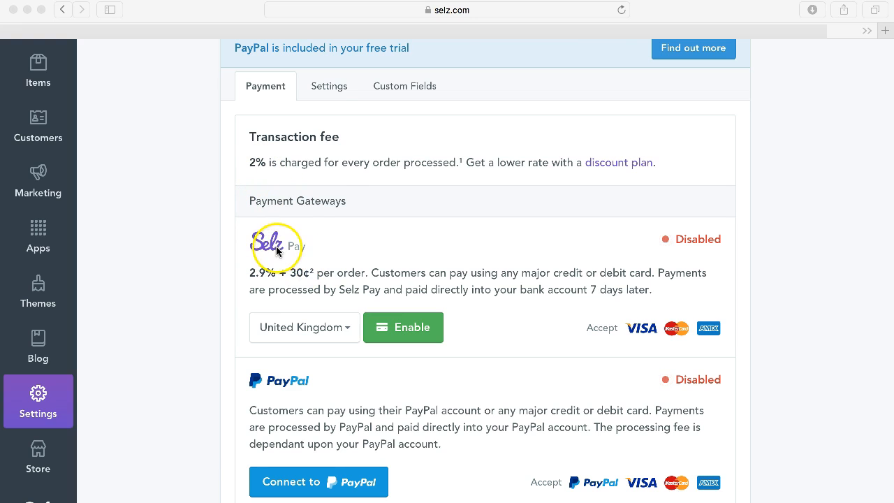
pyautogui.moveTo(265, 282)
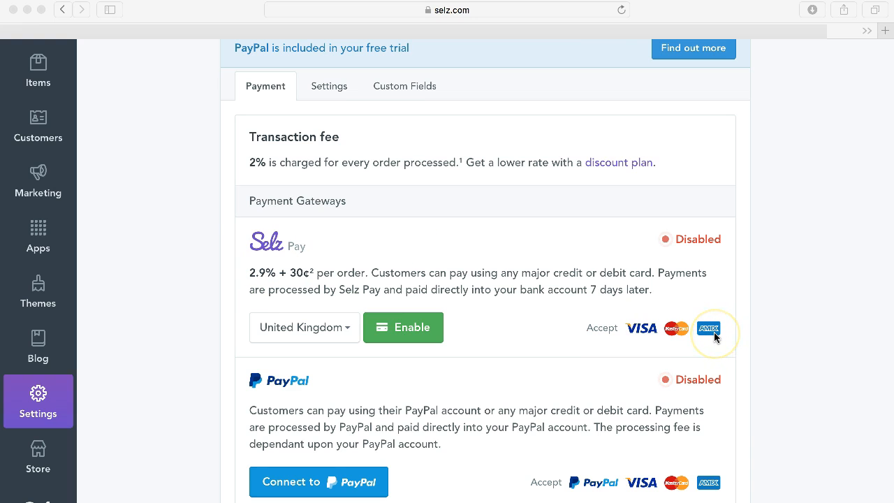
pyautogui.moveTo(438, 315)
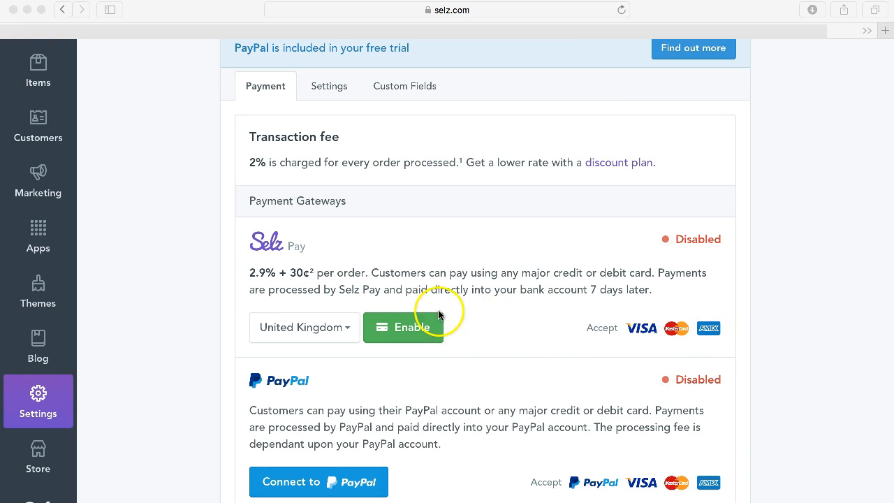
pyautogui.scroll(-3)
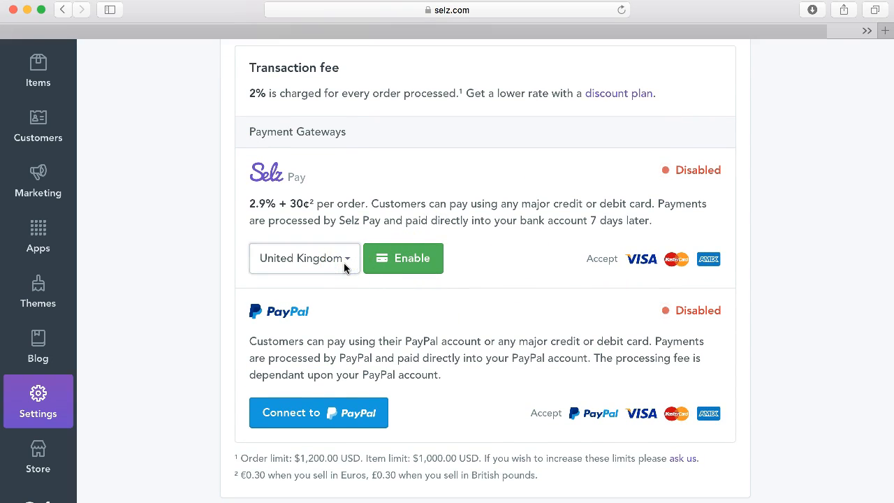
pyautogui.click(402, 257)
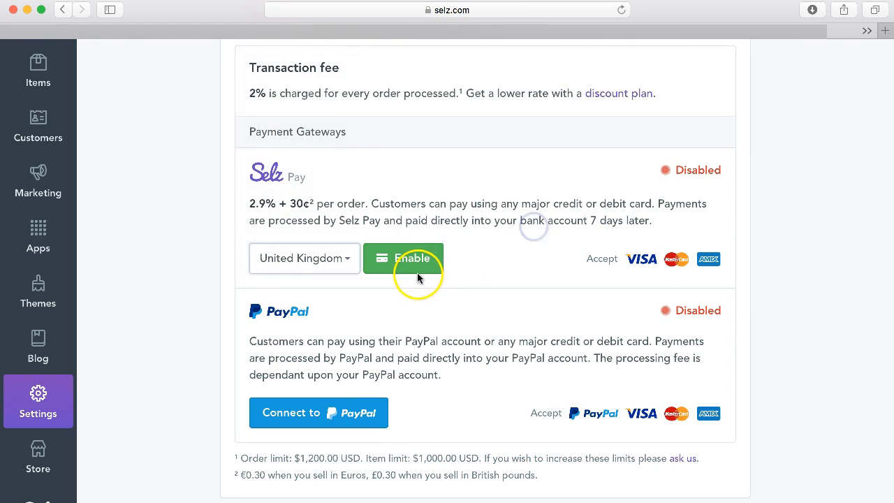
# Step: Enable Selz Pay and review the account details form for bank, transfer schedule and descriptor
pyautogui.click(402, 257)
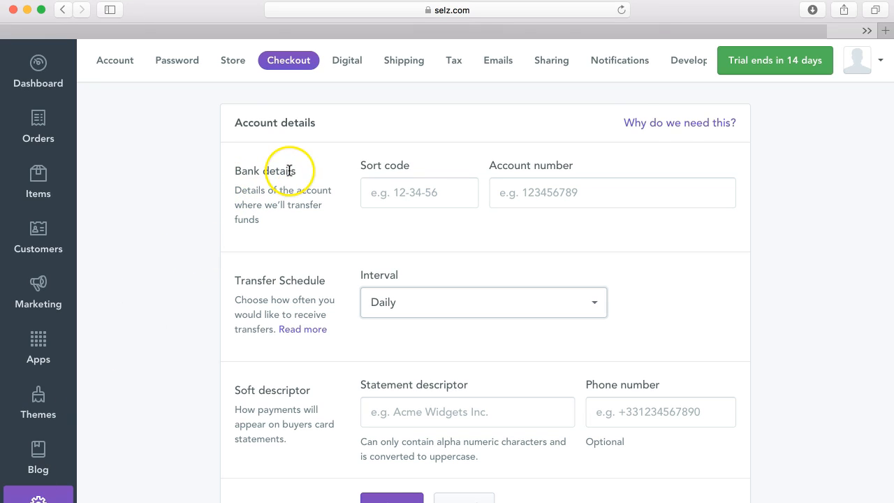
pyautogui.moveTo(285, 208)
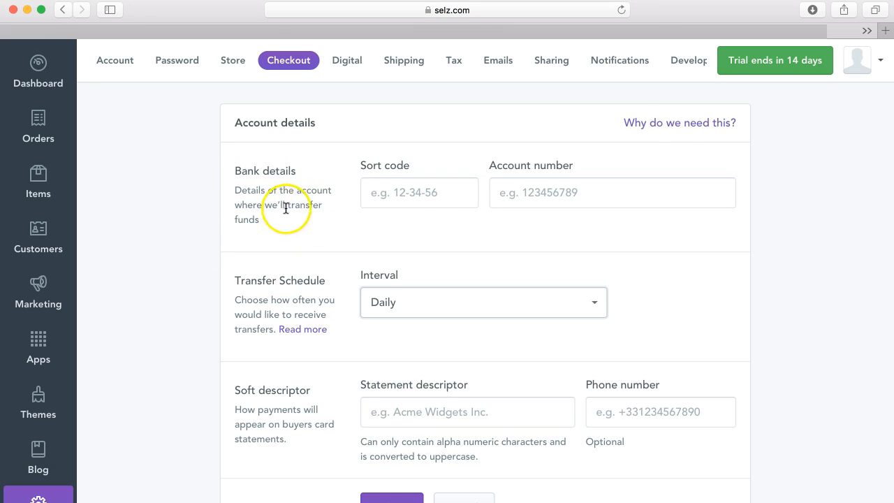
pyautogui.moveTo(445, 207)
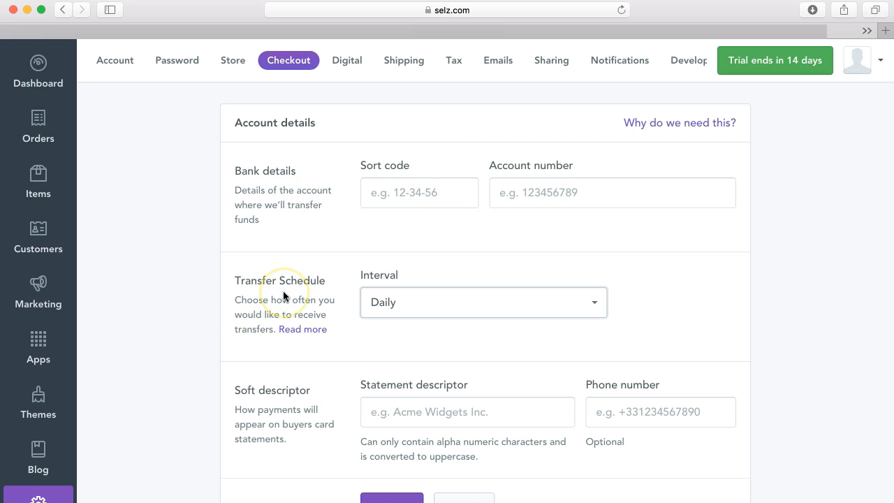
pyautogui.moveTo(564, 303)
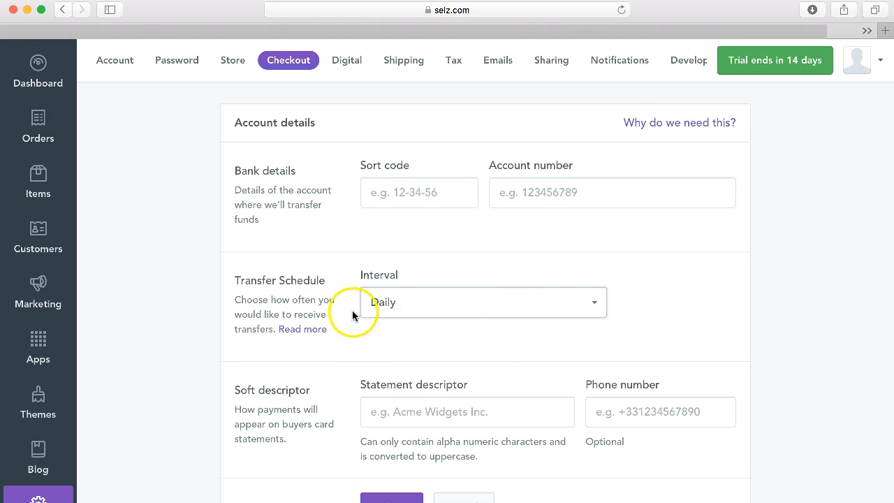
pyautogui.moveTo(358, 342)
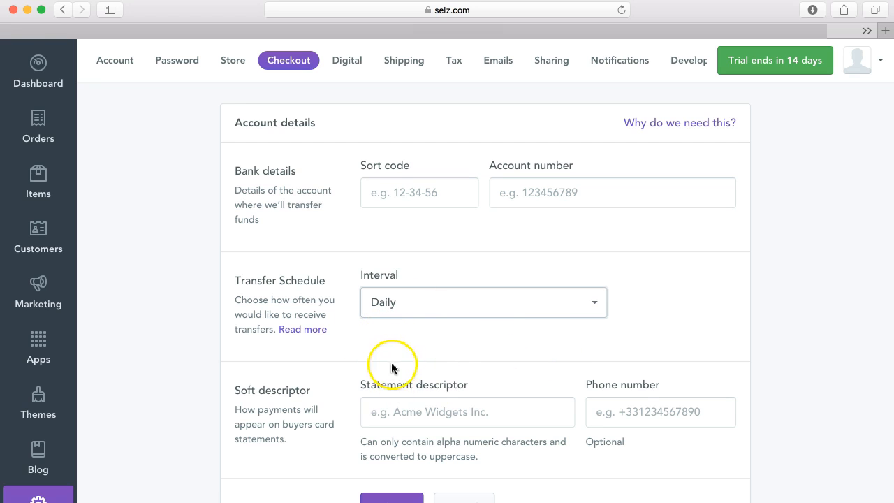
pyautogui.moveTo(434, 341)
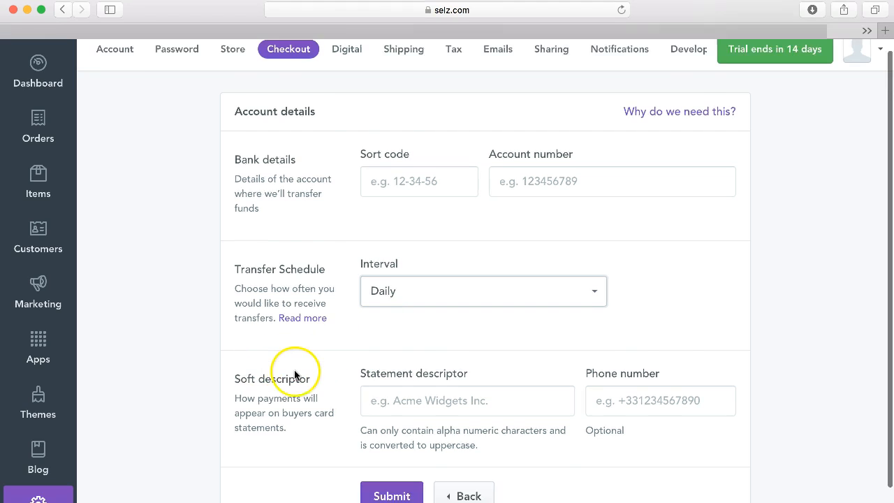
pyautogui.scroll(-3)
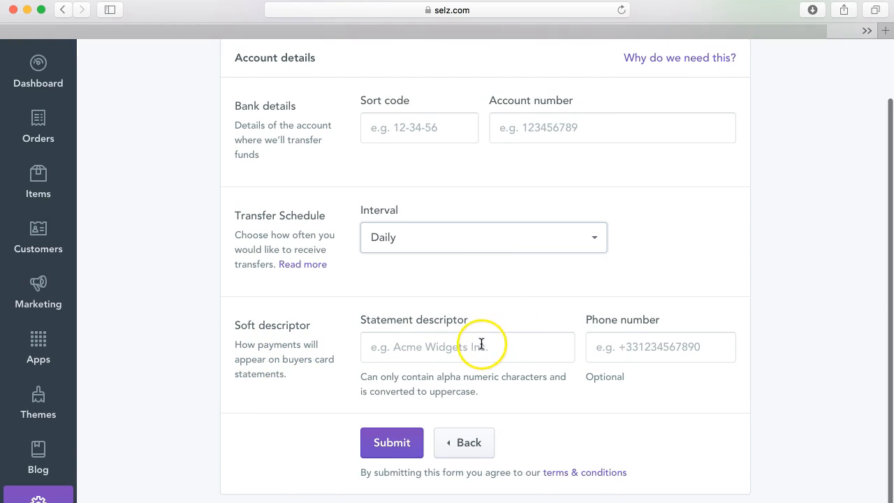
pyautogui.moveTo(318, 402)
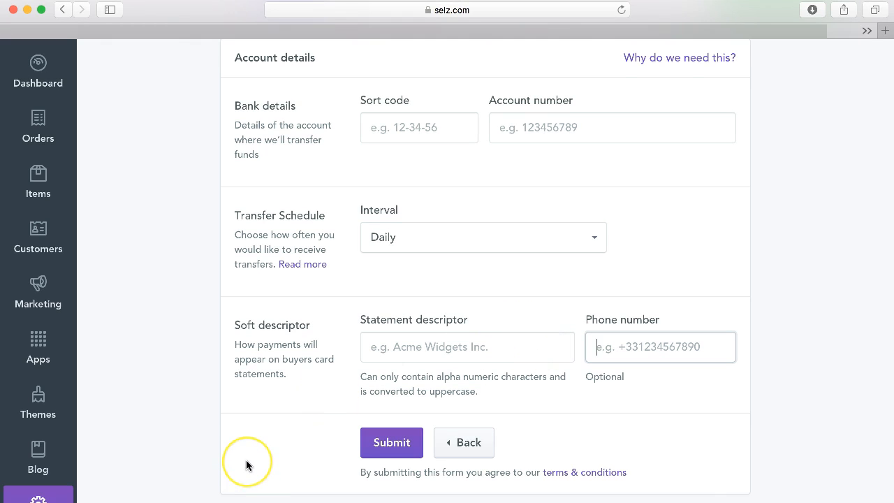
pyautogui.moveTo(621, 439)
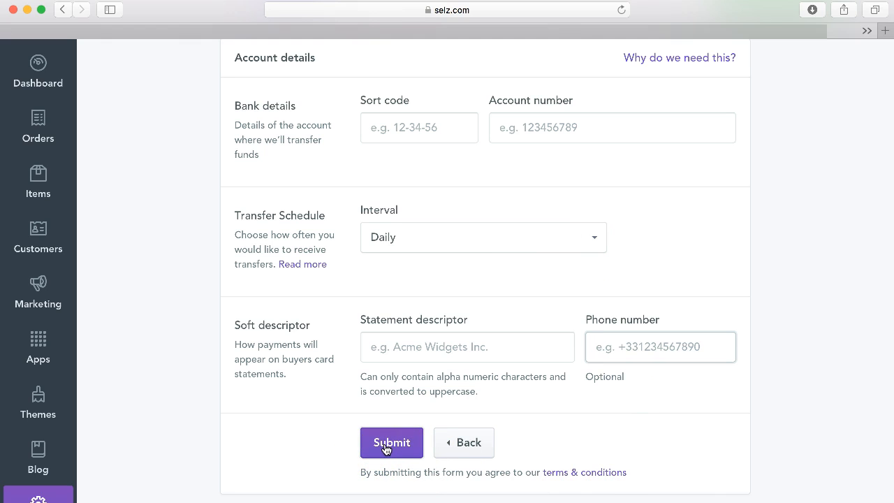
# Step: Submit the Selz Pay account details so the gateway shows as Submitted
pyautogui.click(391, 441)
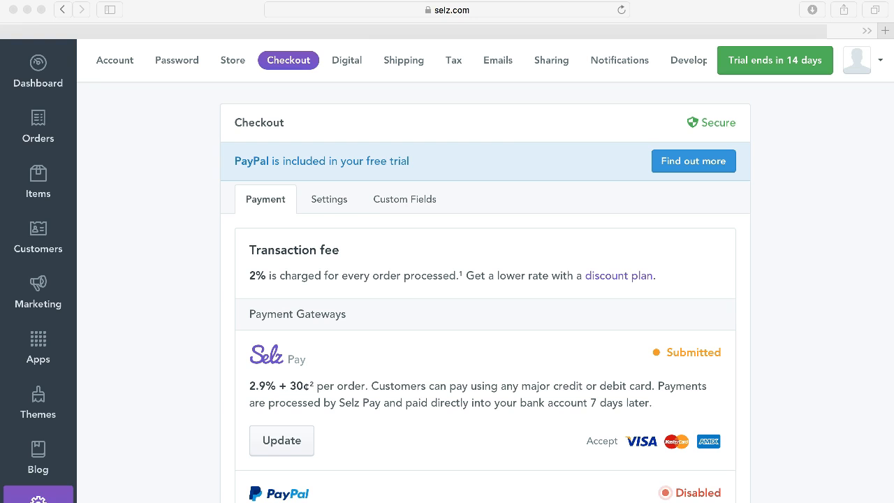
pyautogui.moveTo(195, 254)
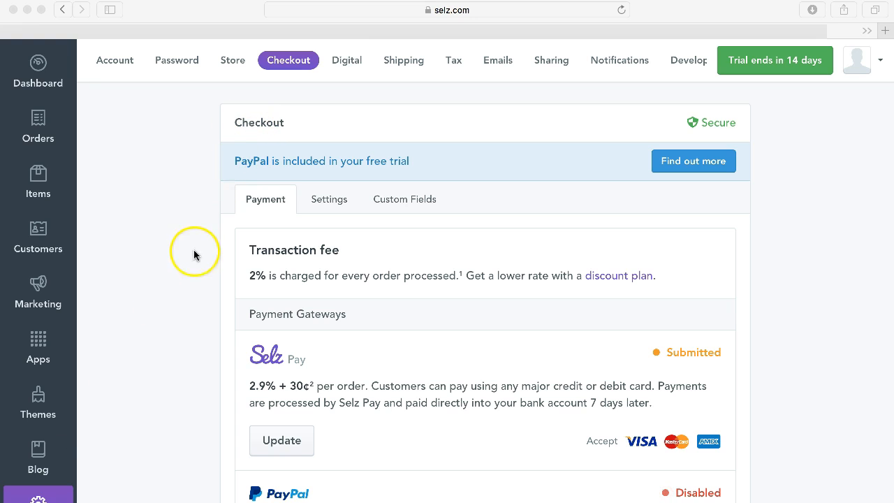
pyautogui.scroll(-3)
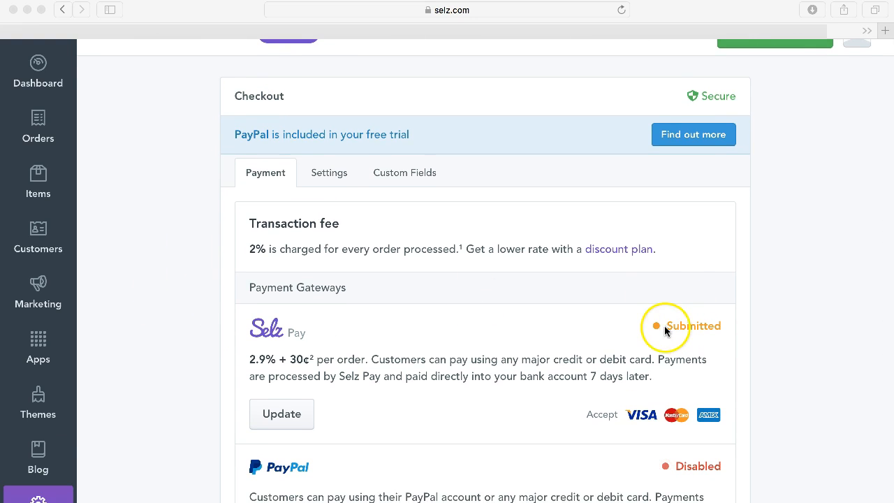
pyautogui.moveTo(717, 335)
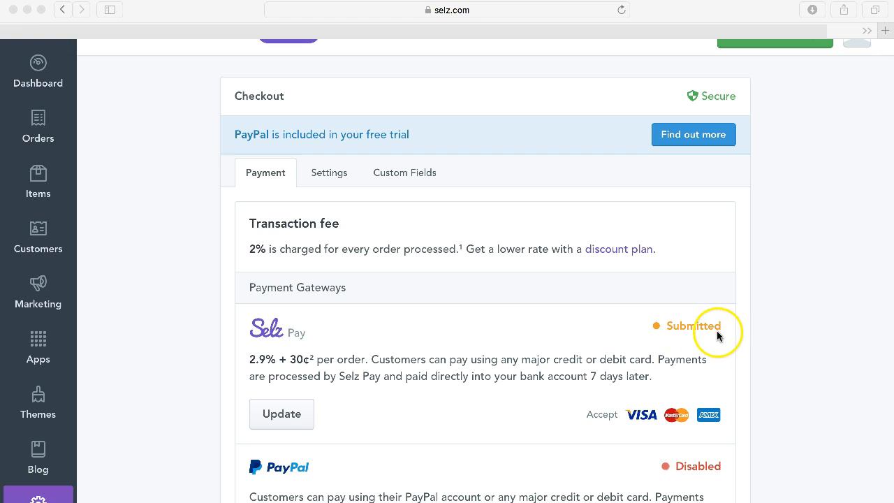
pyautogui.moveTo(704, 360)
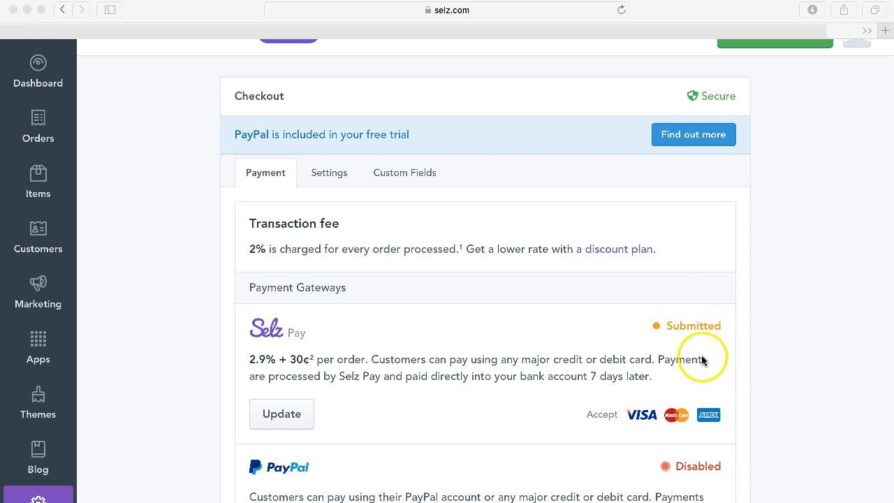
pyautogui.moveTo(657, 336)
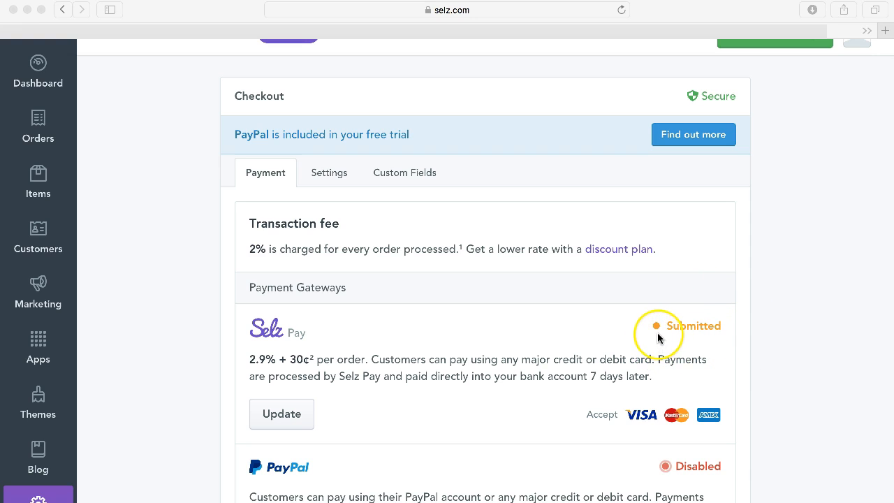
pyautogui.moveTo(707, 348)
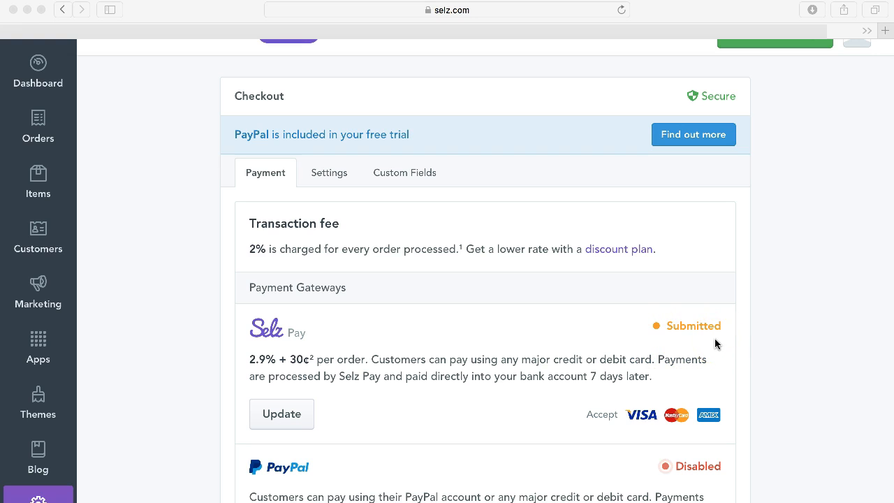
pyautogui.scroll(-3)
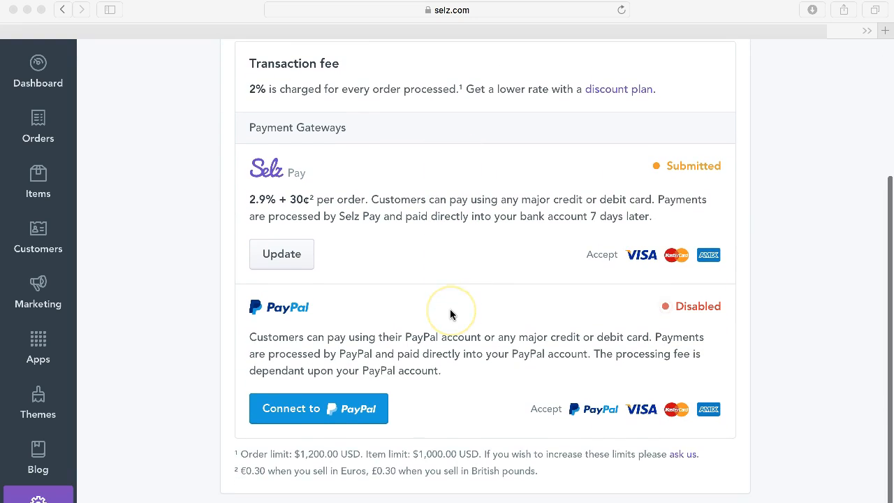
pyautogui.moveTo(285, 338)
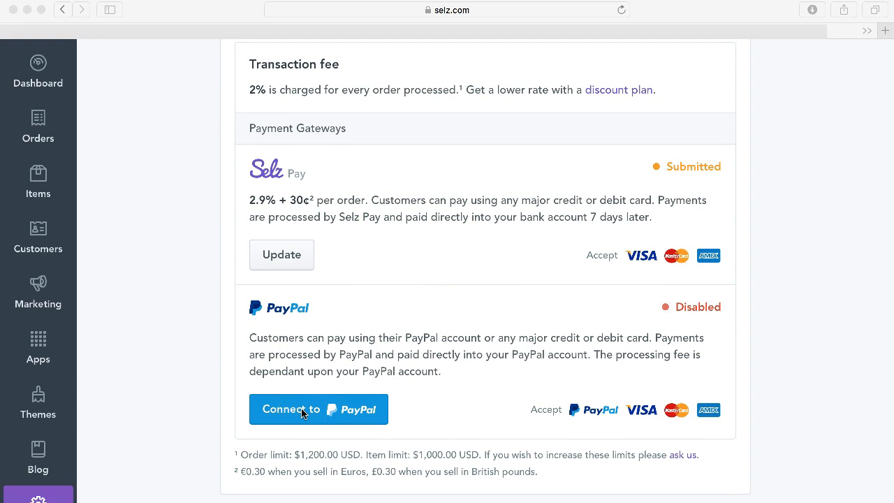
pyautogui.click(303, 408)
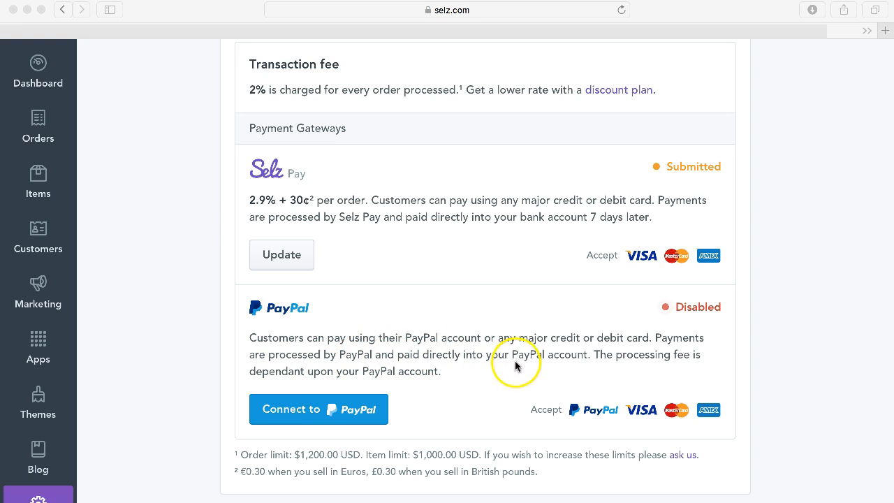
pyautogui.moveTo(566, 372)
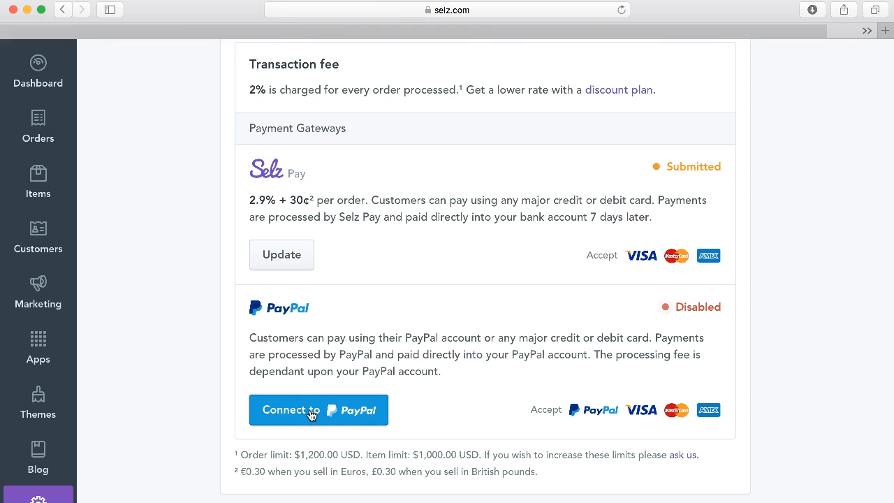
# Step: Connect to PayPal and log in, reaching the request to share account information with Selz
pyautogui.click(318, 410)
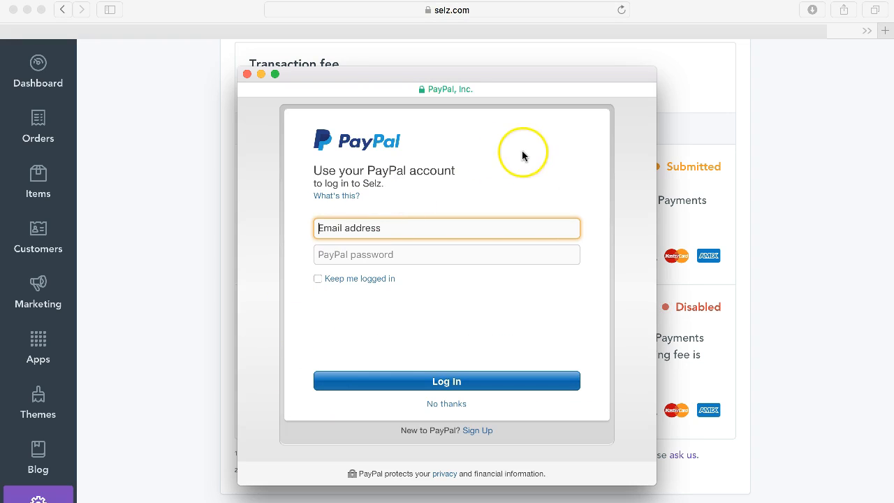
pyautogui.moveTo(442, 160)
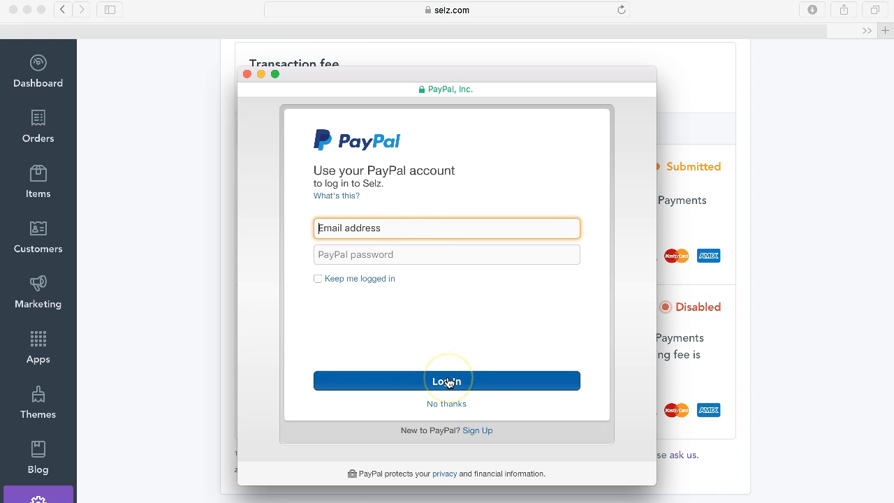
pyautogui.click(447, 380)
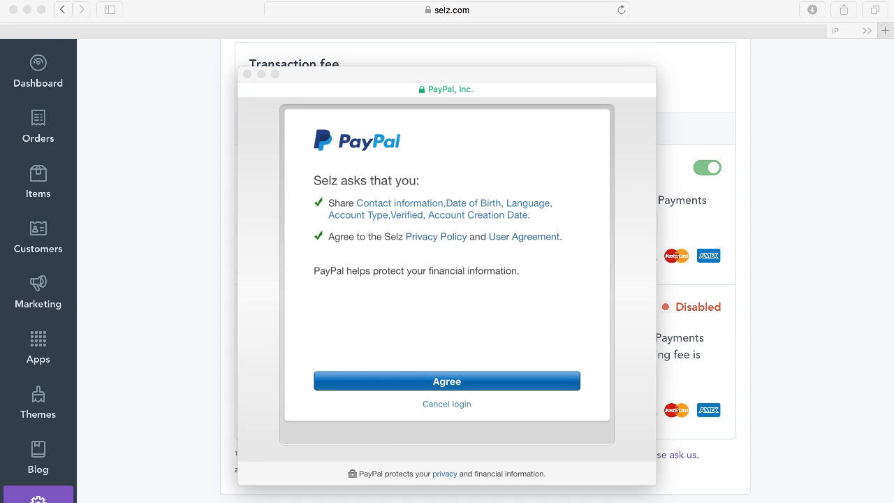
pyautogui.moveTo(296, 304)
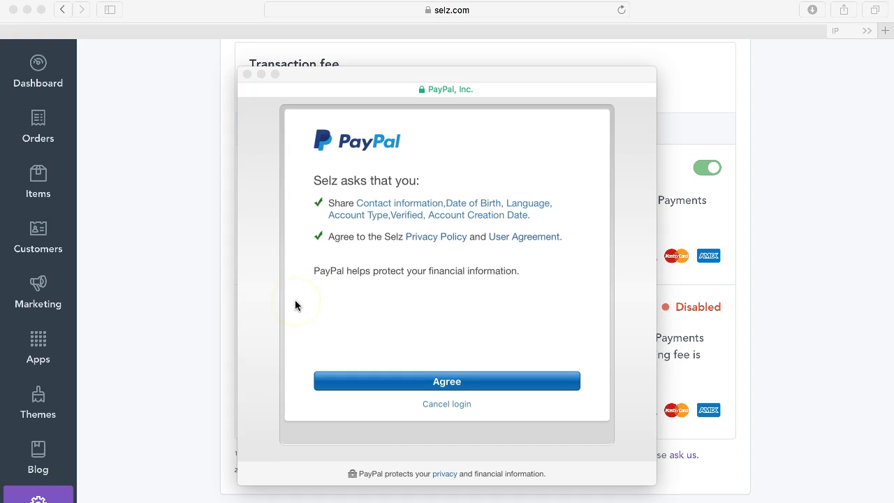
pyautogui.moveTo(386, 251)
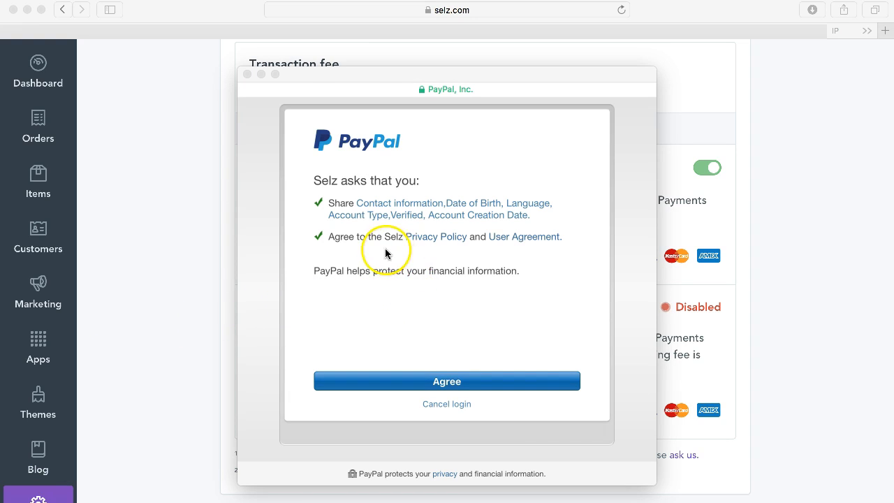
pyautogui.moveTo(444, 285)
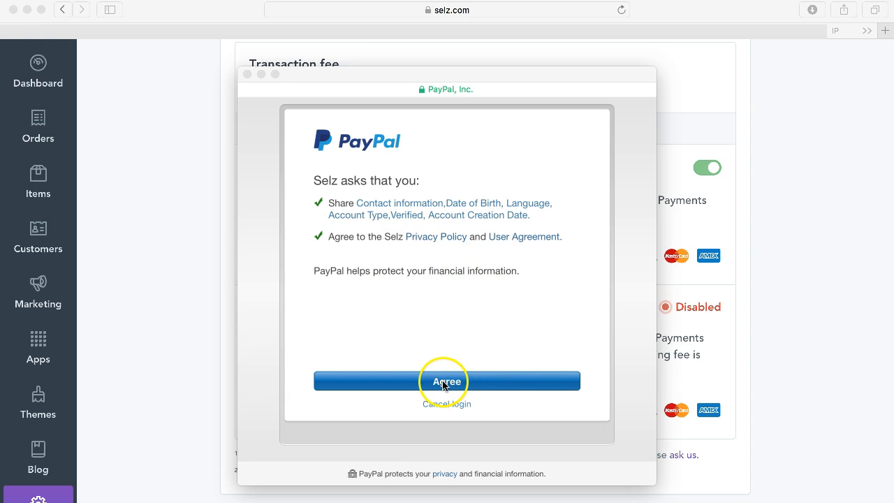
# Step: Agree to share PayPal account details with Selz so PayPal shows Verified beside Selz Pay
pyautogui.click(447, 381)
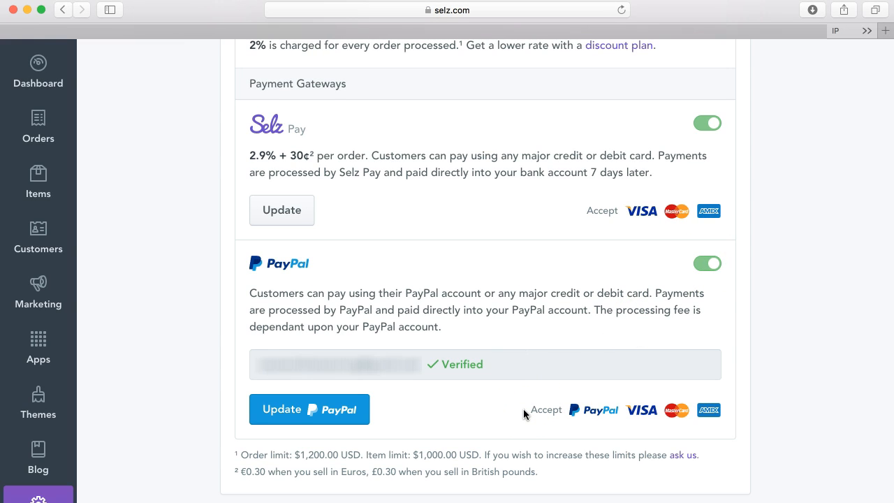
pyautogui.moveTo(747, 123)
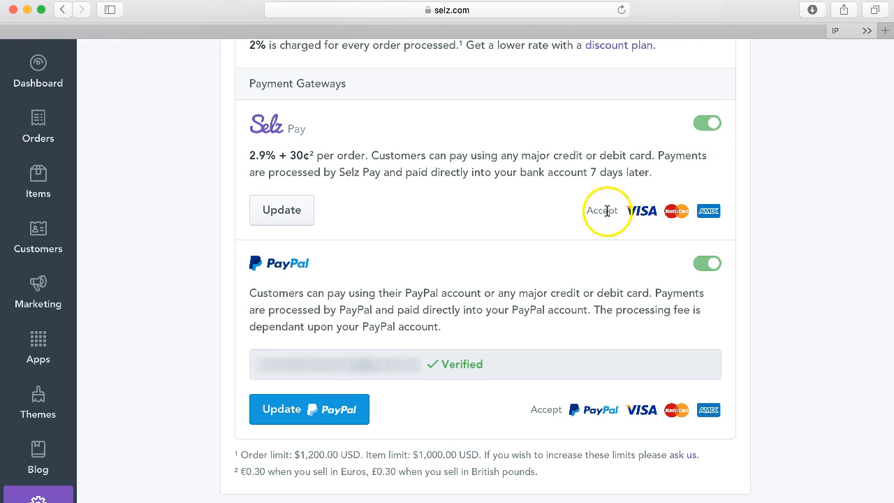
pyautogui.moveTo(370, 187)
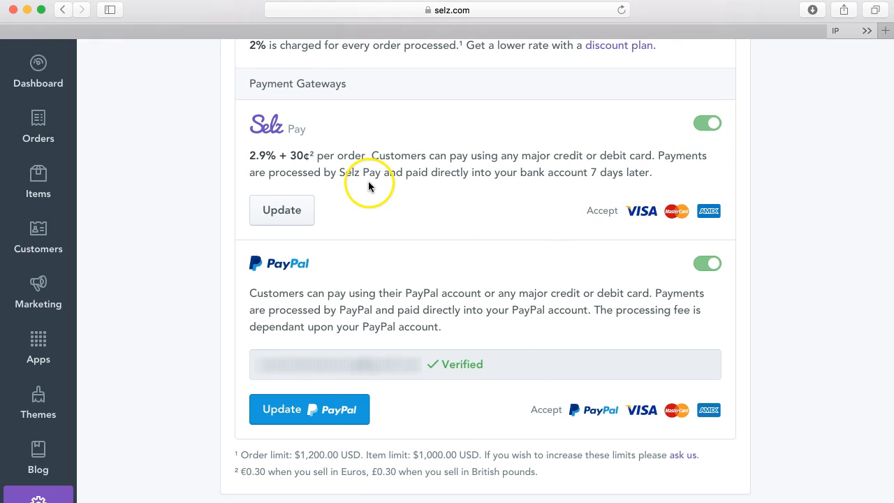